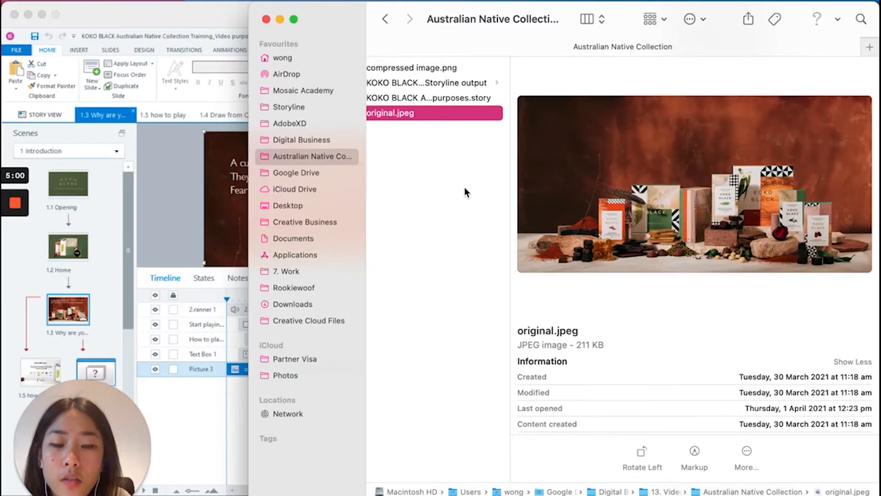
mouse_move(491, 225)
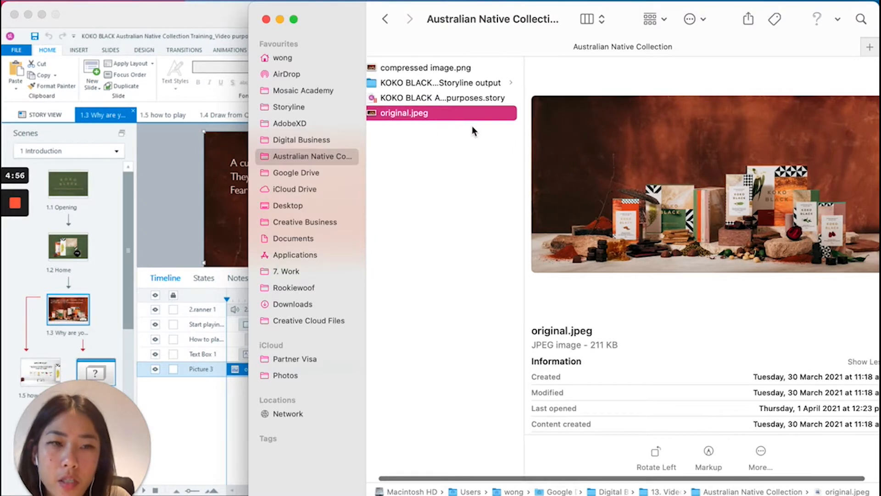
mouse_move(495, 140)
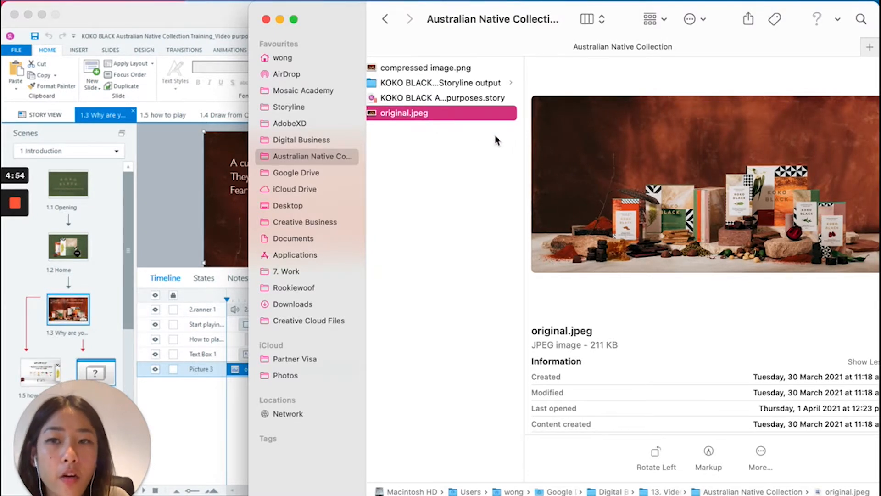
mouse_move(475, 122)
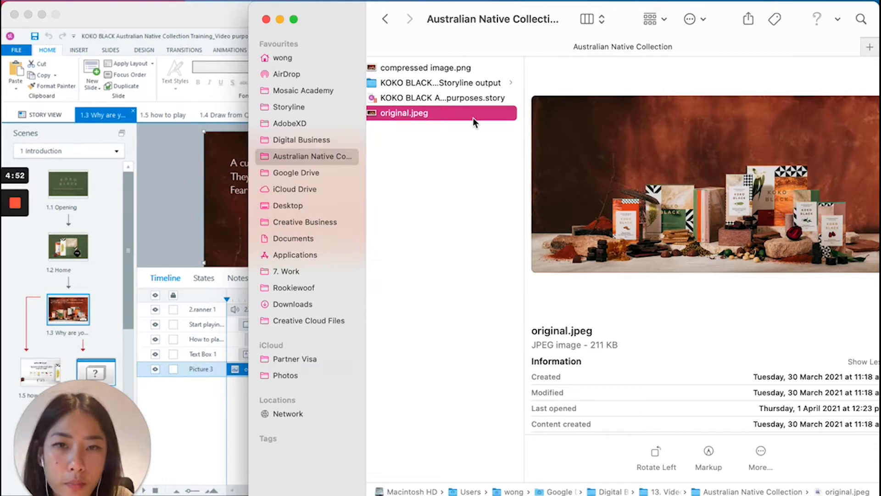
mouse_move(393, 118)
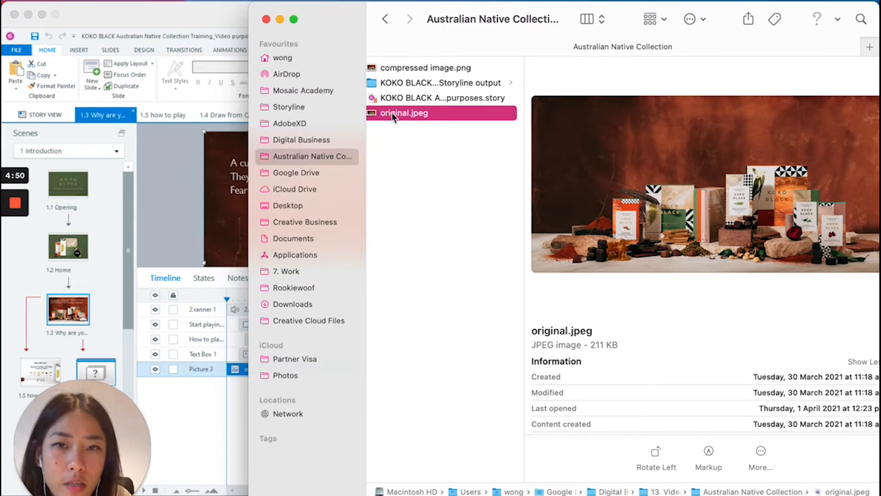
mouse_move(588, 347)
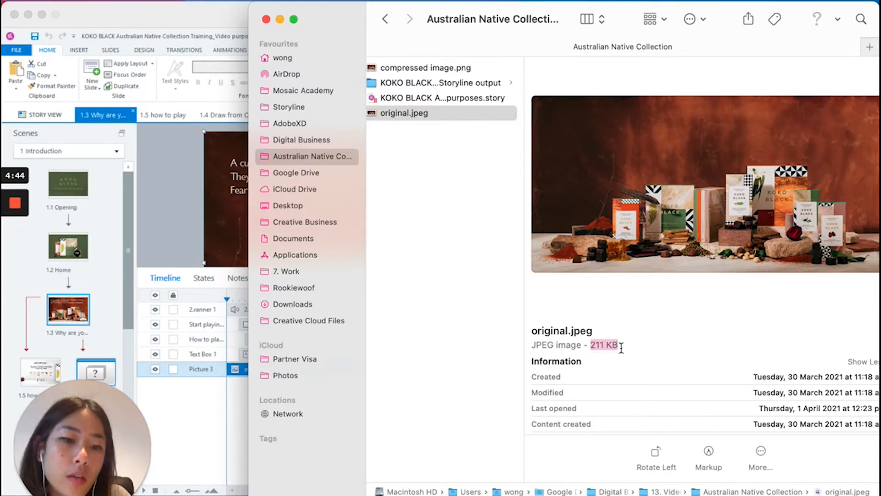
Pick the slide's original.jpg background in the Storyline project, then return to Finder.
click(434, 198)
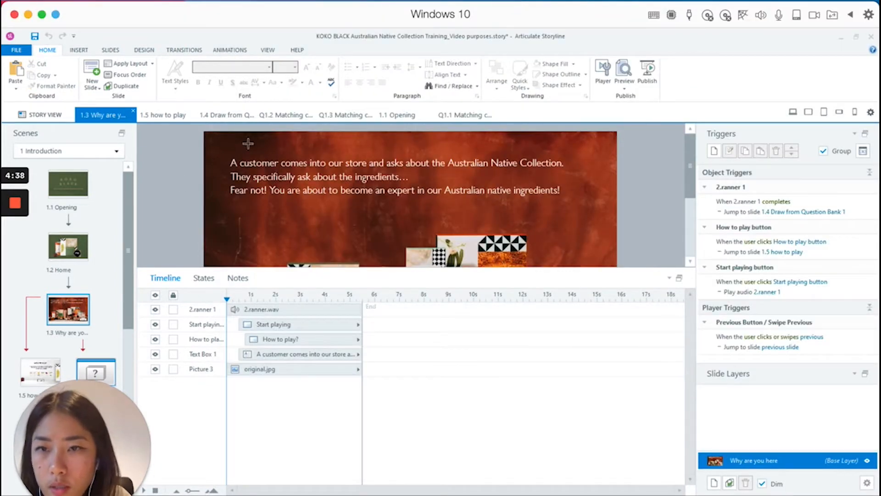
click(258, 369)
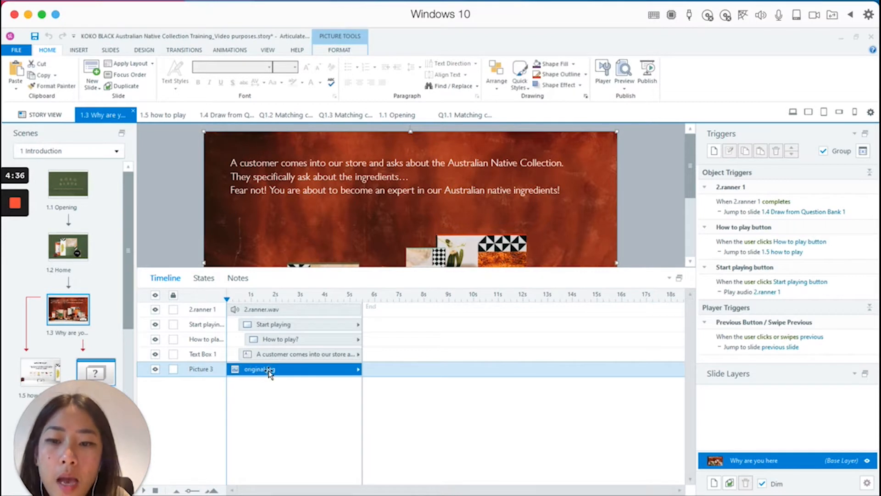
mouse_move(353, 461)
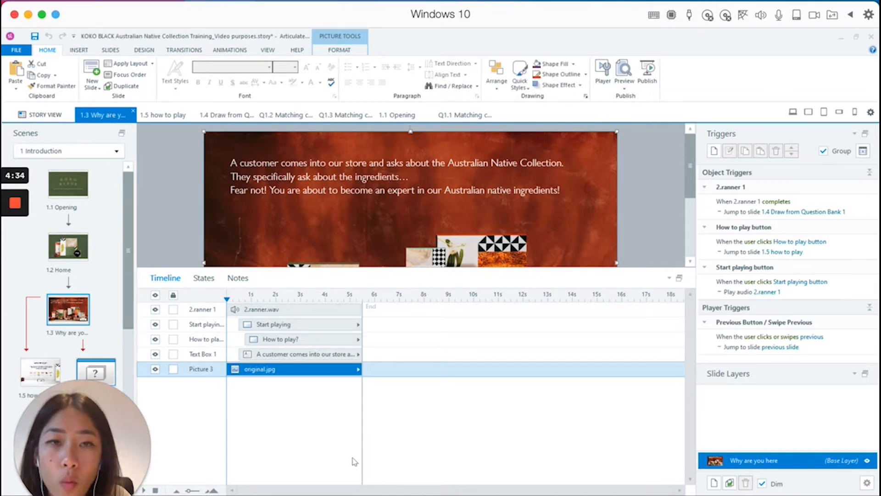
mouse_move(475, 248)
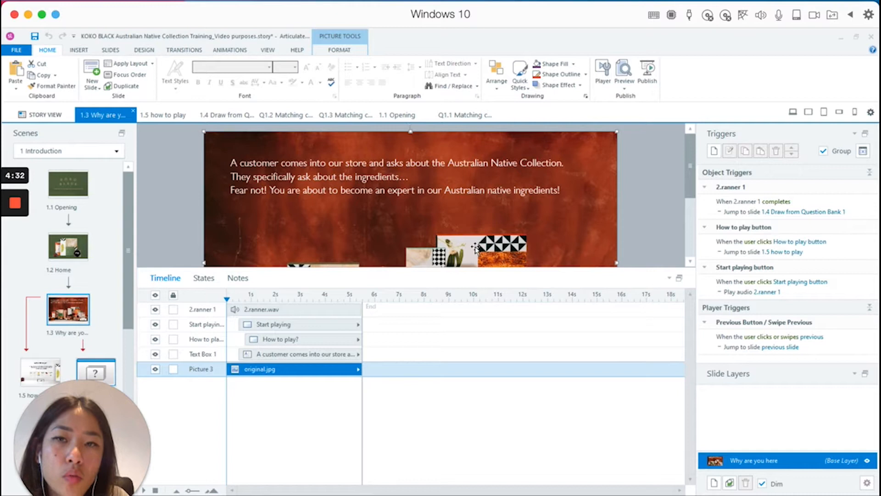
mouse_move(398, 246)
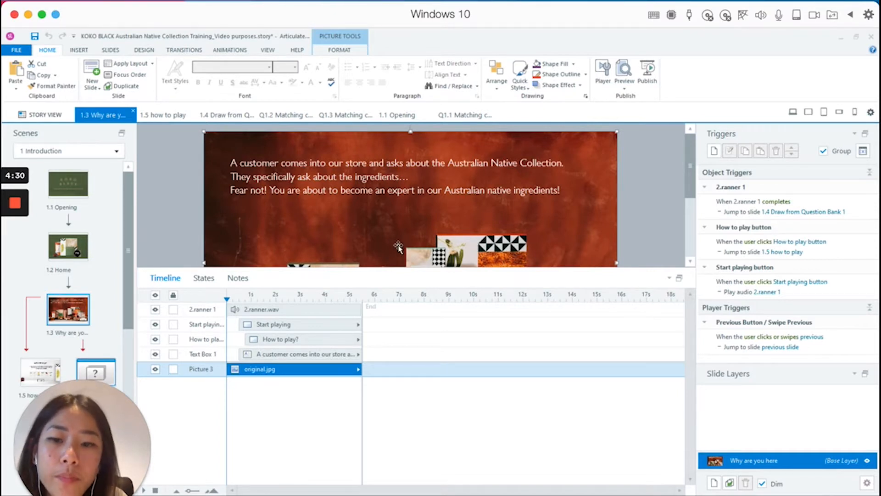
mouse_move(453, 268)
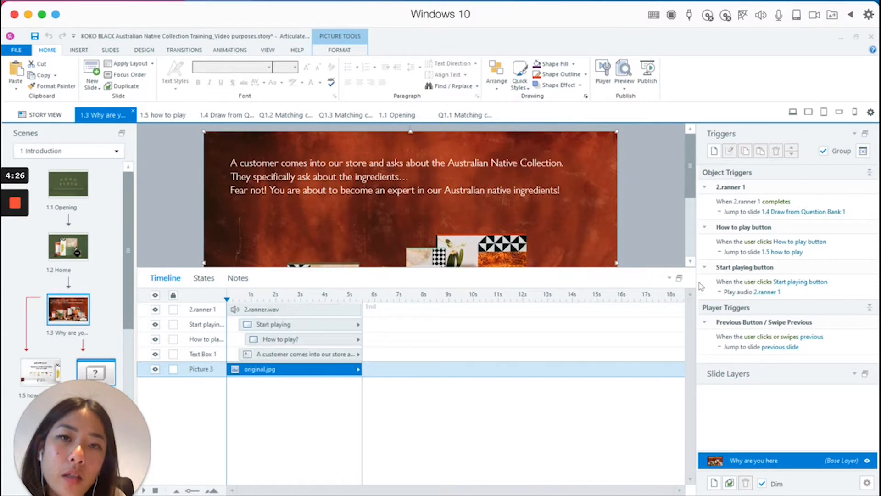
mouse_move(608, 282)
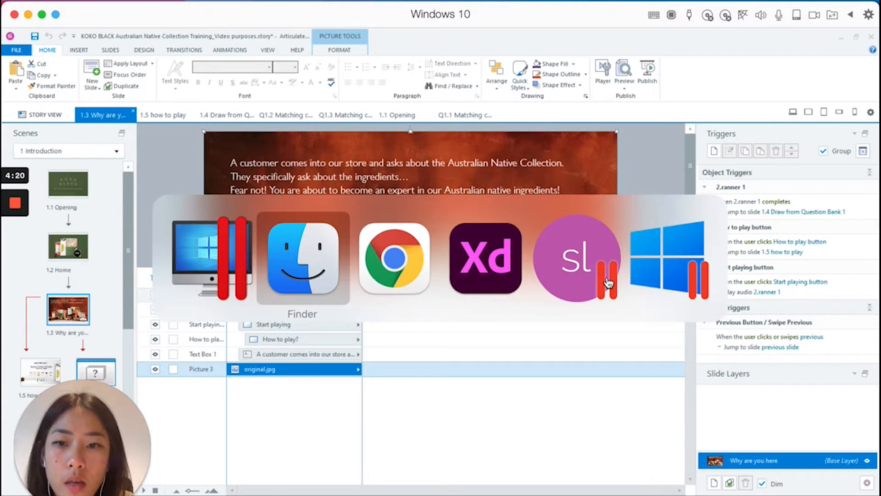
click(302, 259)
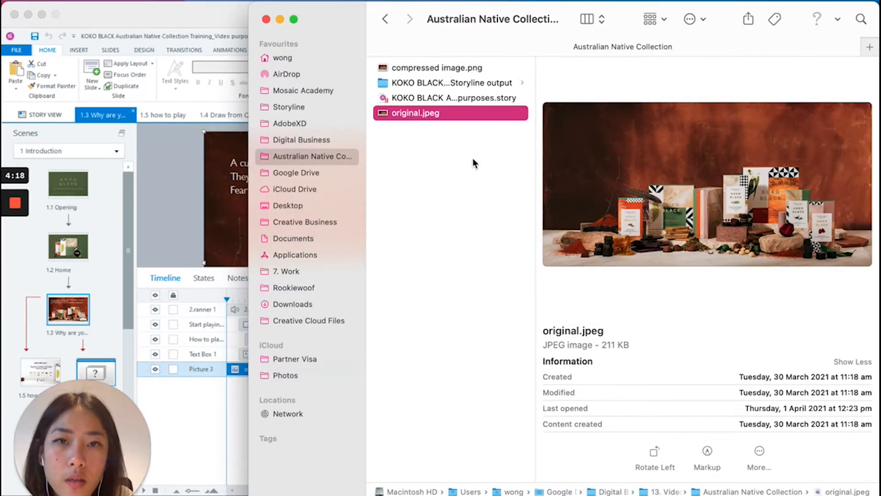
mouse_move(537, 72)
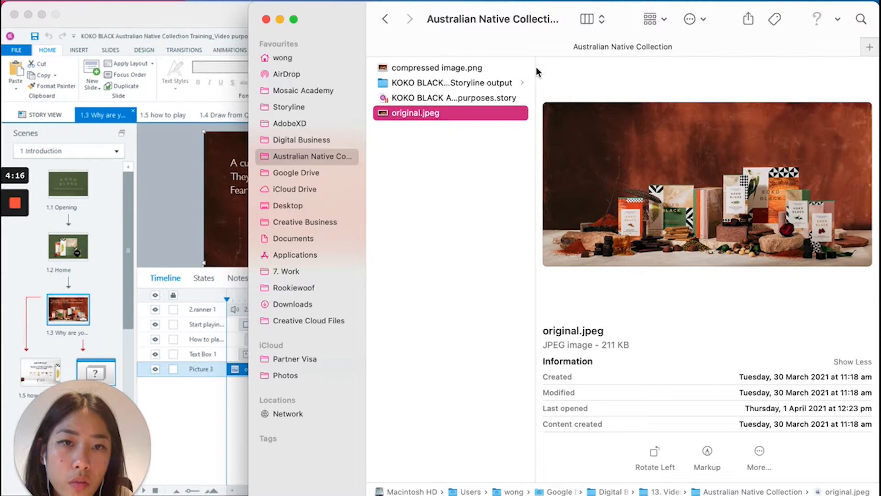
Open the output's mobile folder and preview the 2 MB, 1259×801 background PNG.
click(450, 83)
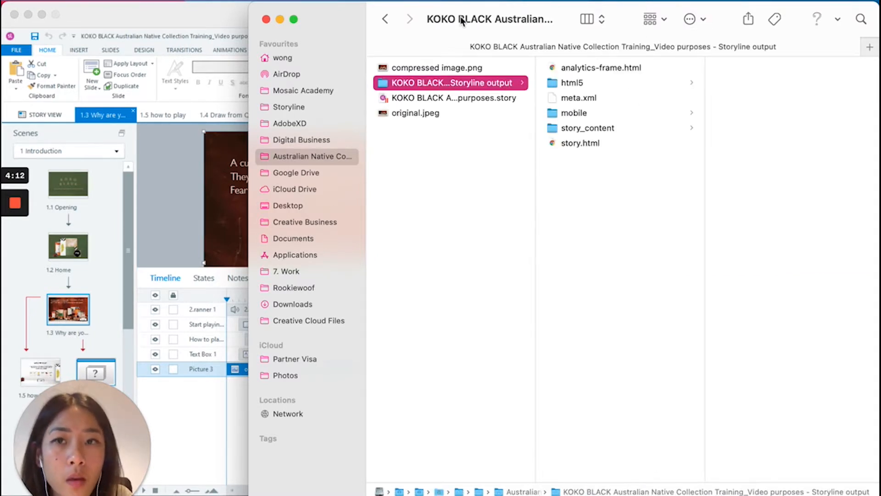
click(574, 113)
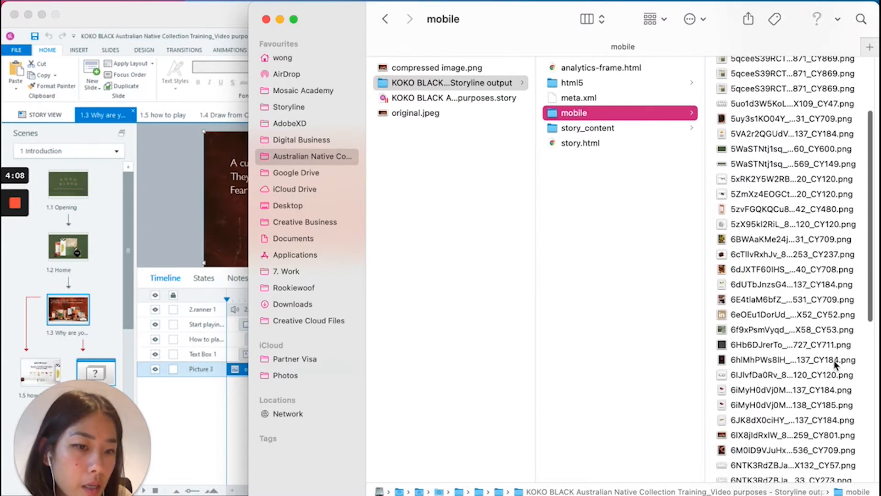
mouse_move(781, 441)
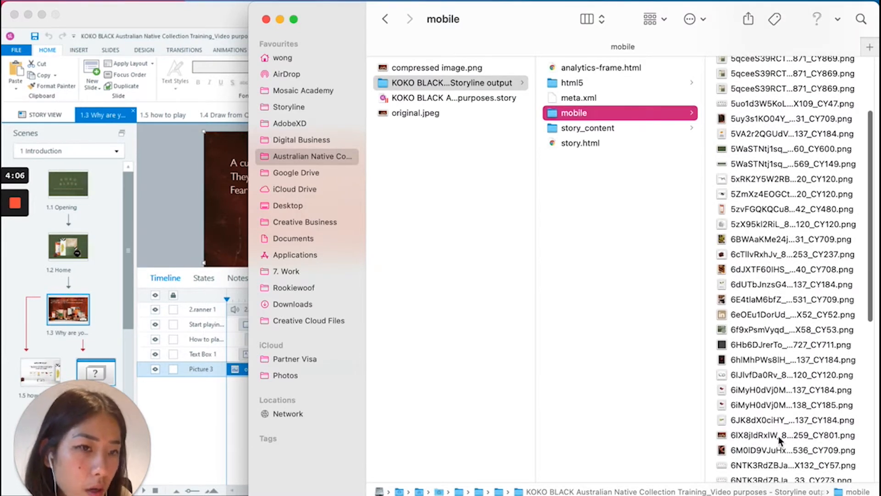
click(629, 435)
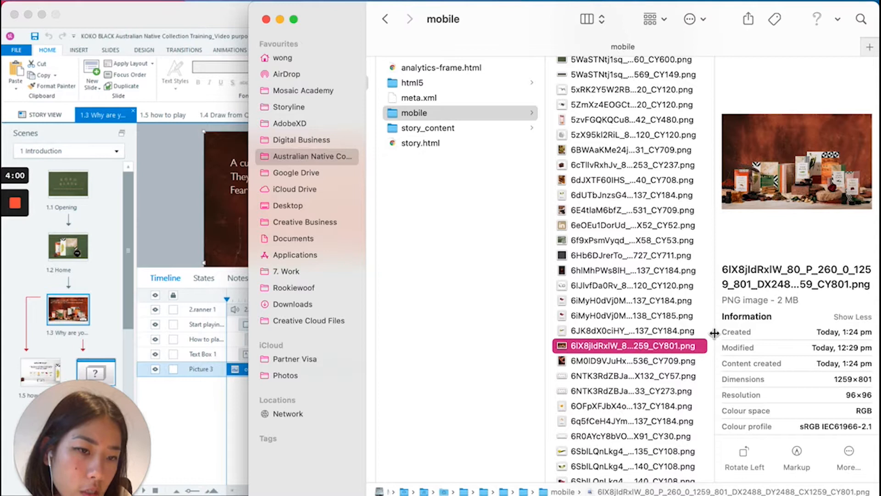
mouse_move(797, 358)
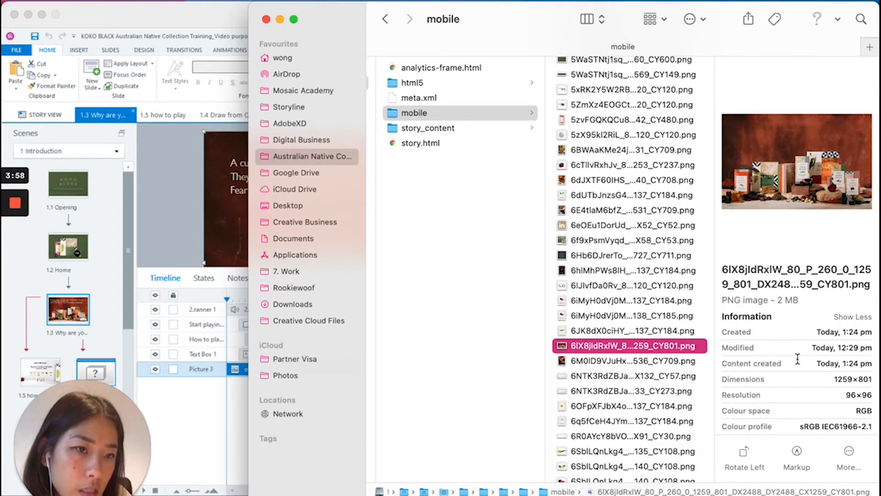
mouse_move(820, 319)
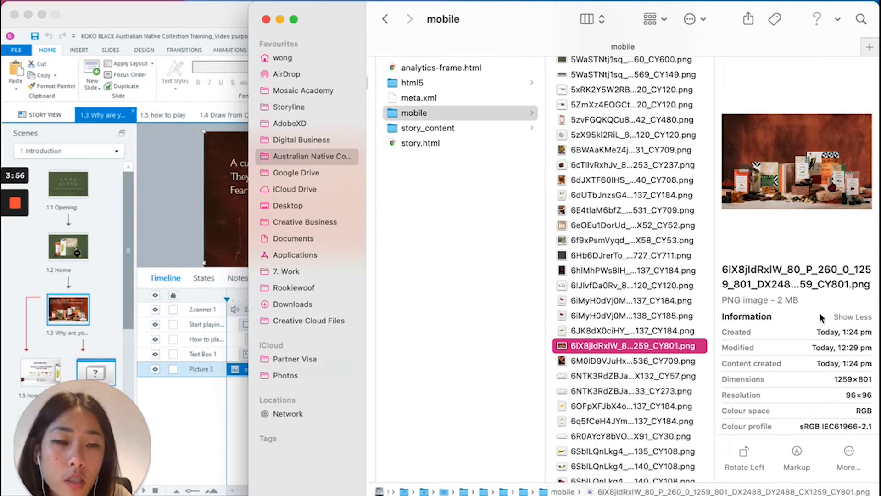
mouse_move(779, 302)
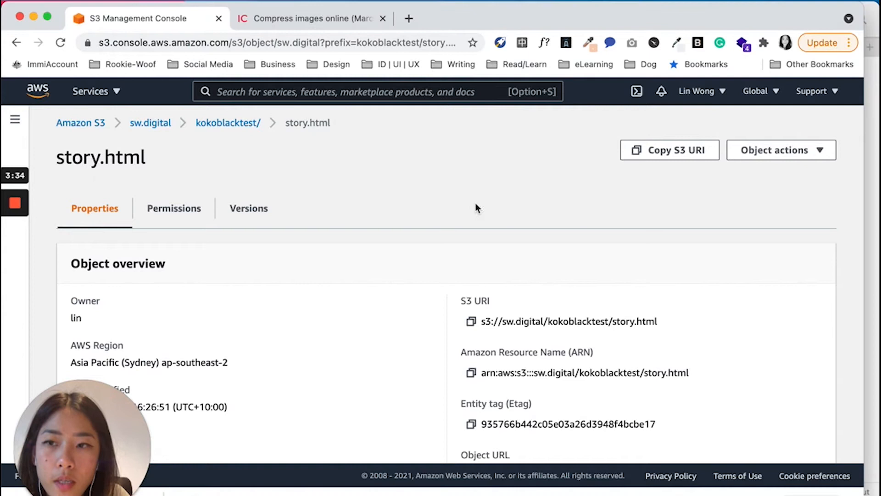
mouse_move(843, 430)
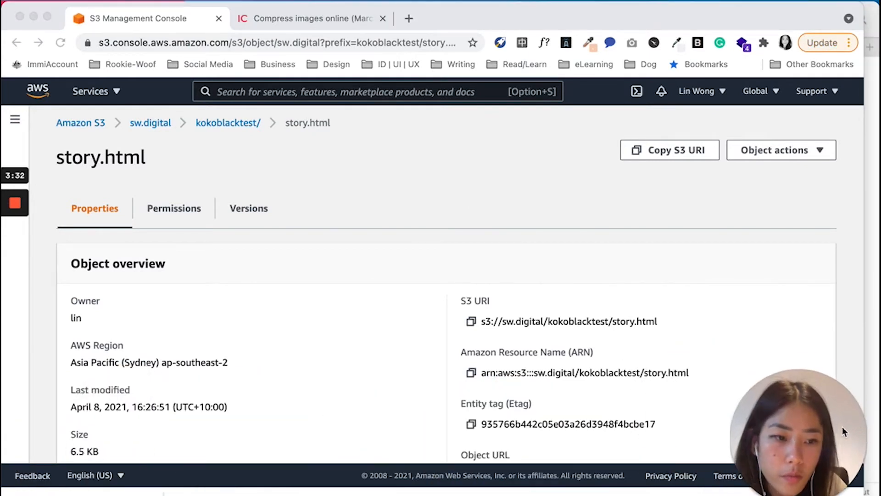
Open story.html's details in the kokoblacktest folder and scroll to its Object URL.
scroll(down, 3)
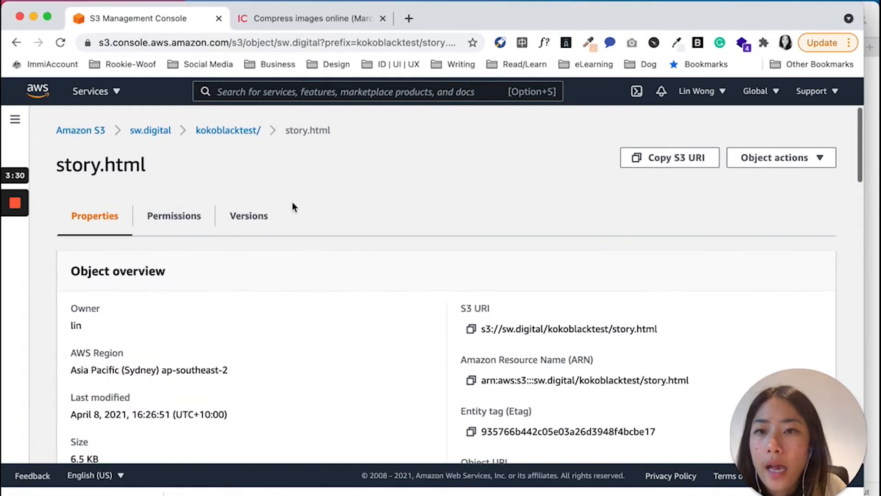
click(228, 130)
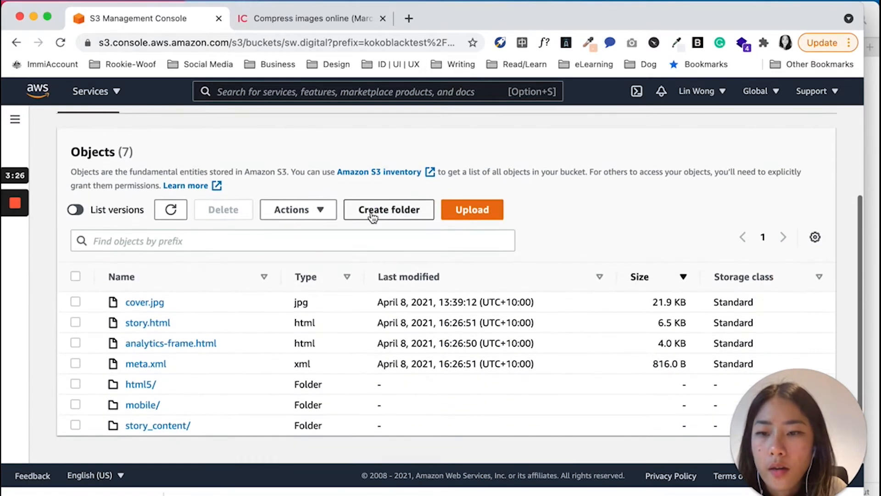
scroll(up, 3)
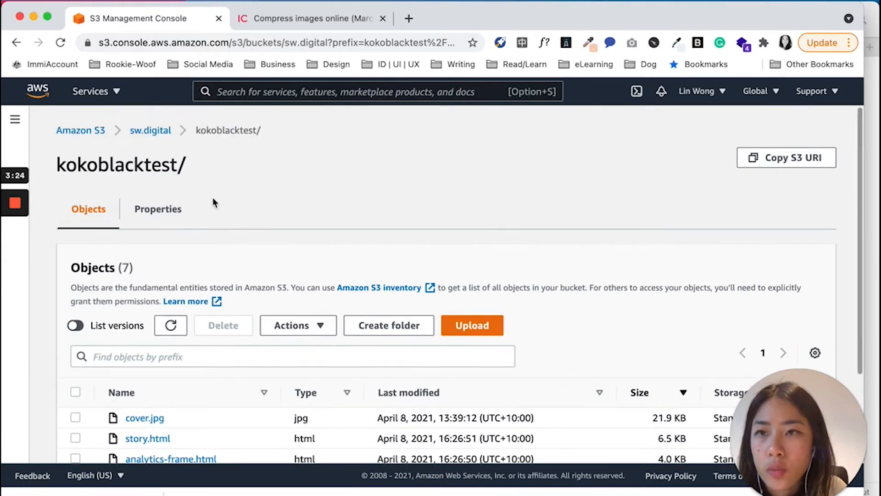
mouse_move(81, 130)
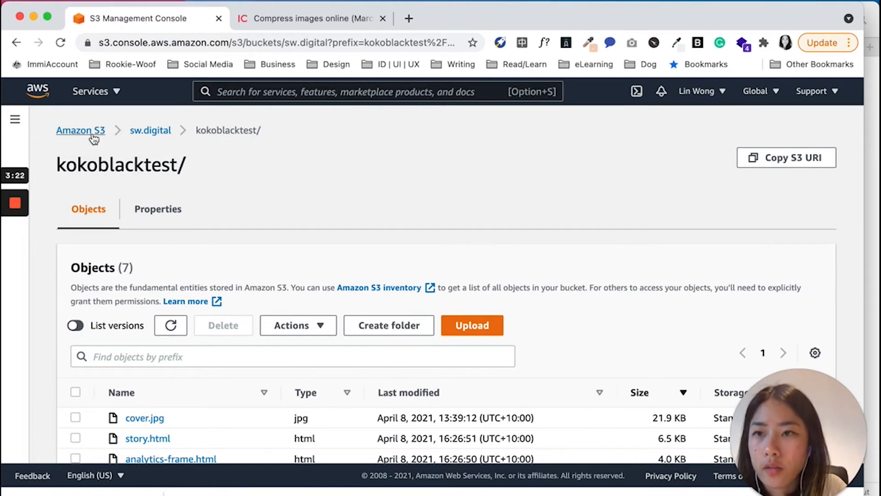
scroll(down, 3)
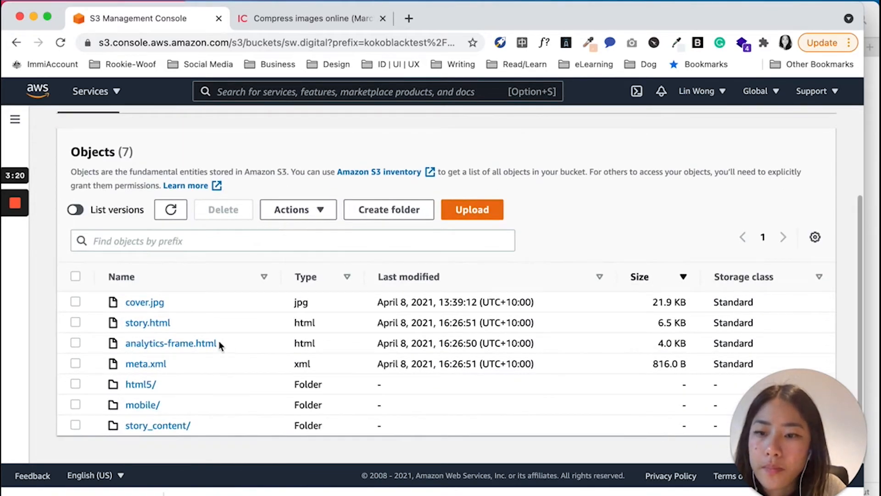
mouse_move(145, 295)
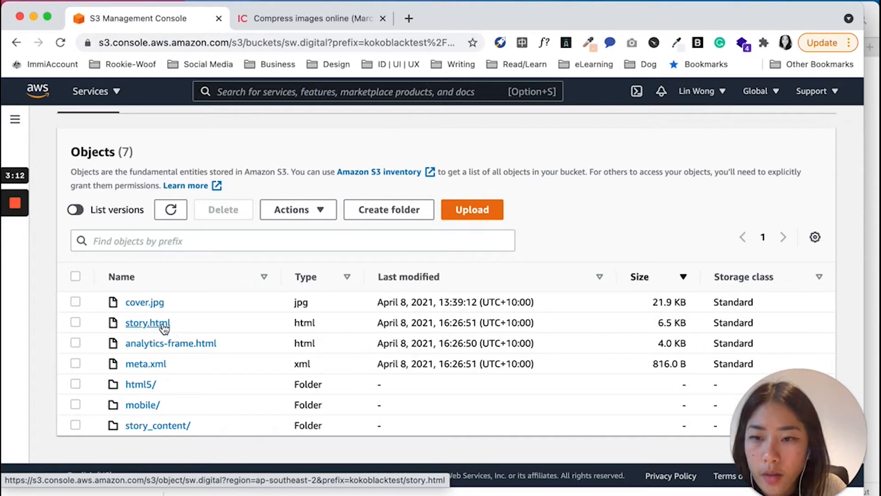
click(147, 322)
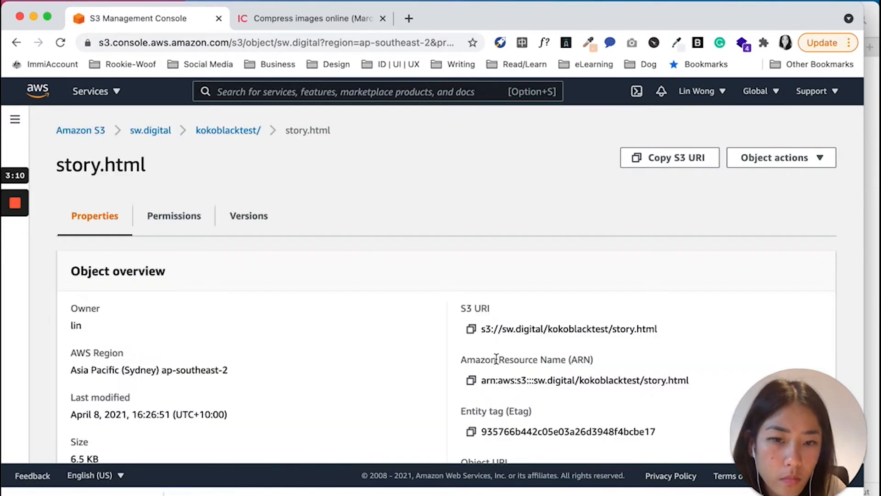
scroll(down, 3)
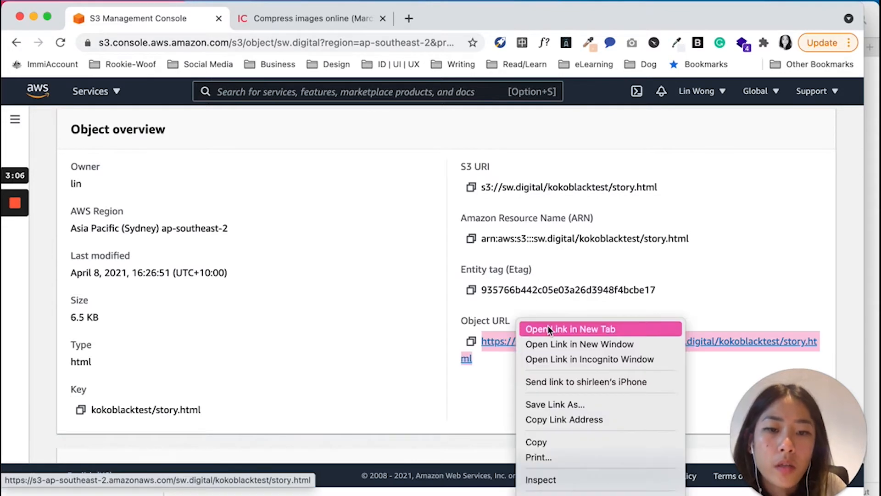
Open story.html's object URL in a new tab and bring up the course page's context menu.
click(569, 328)
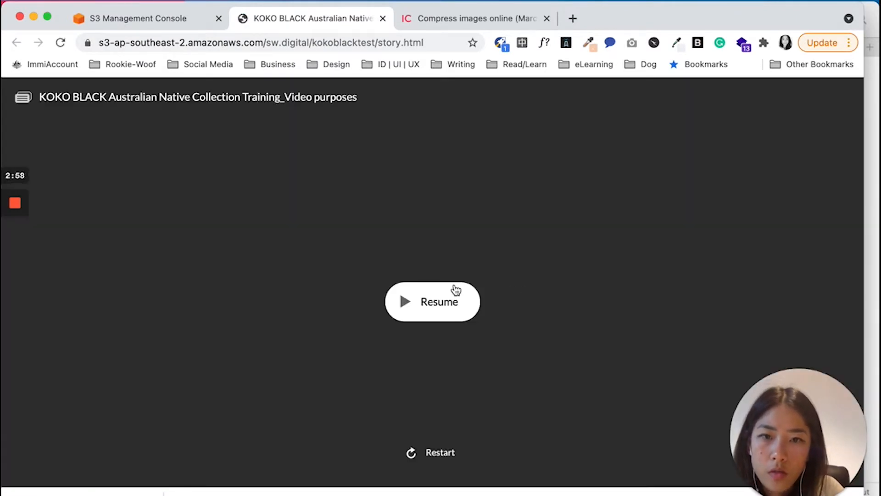
right_click(590, 305)
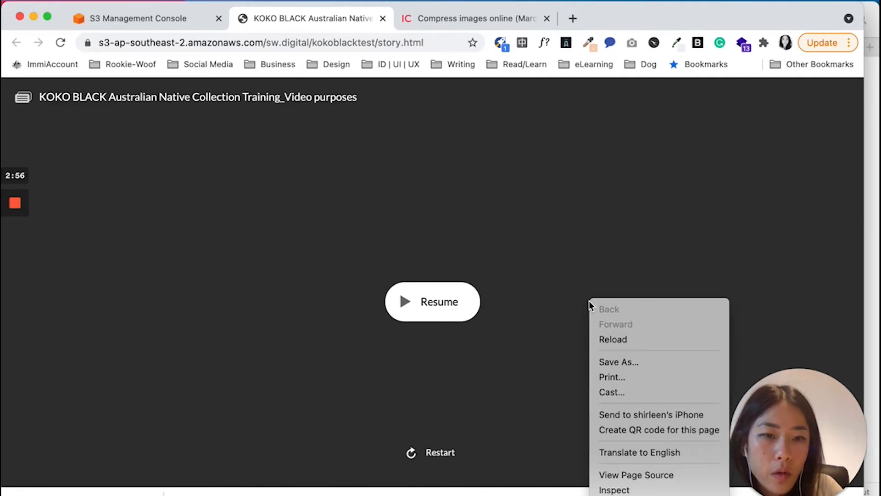
mouse_move(641, 490)
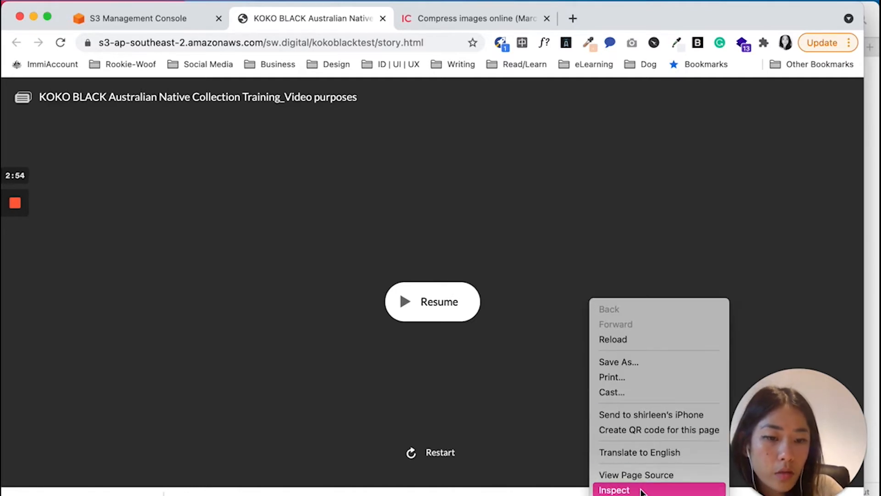
Record the course reload in DevTools Network with cache disabled: 93 requests, 8.2 MB, 10.71 s.
click(613, 490)
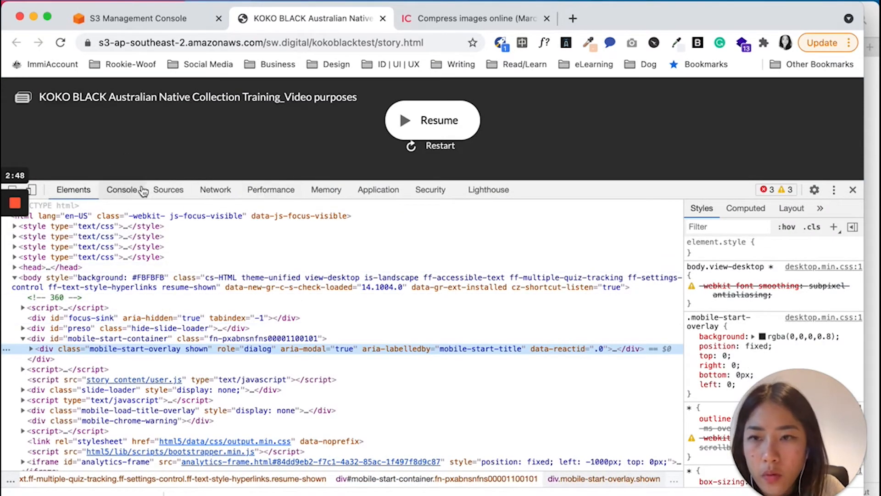
click(216, 190)
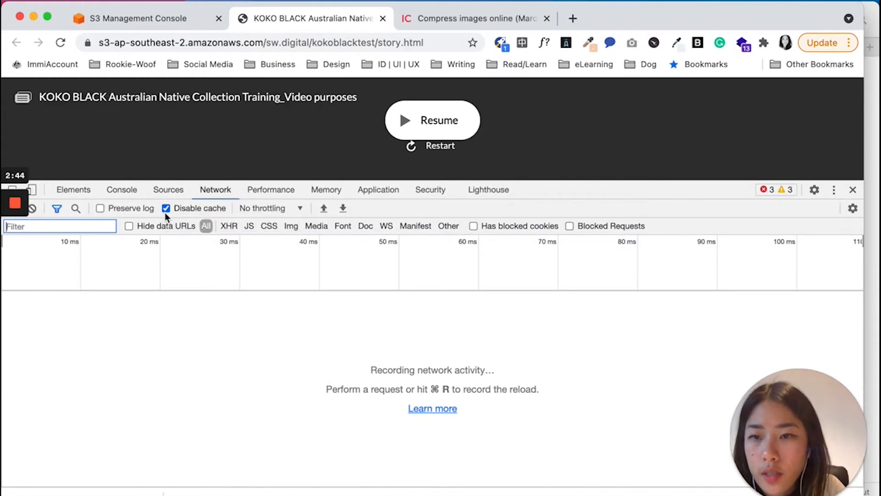
mouse_move(167, 208)
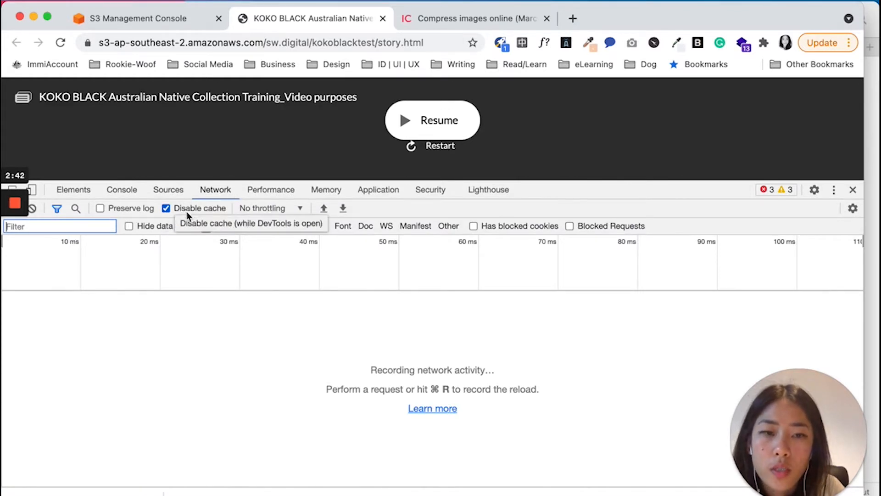
mouse_move(266, 346)
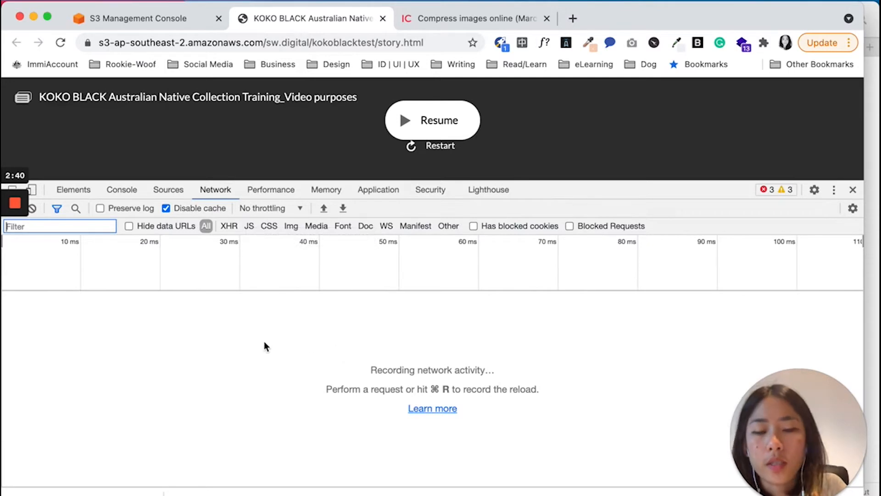
mouse_move(512, 416)
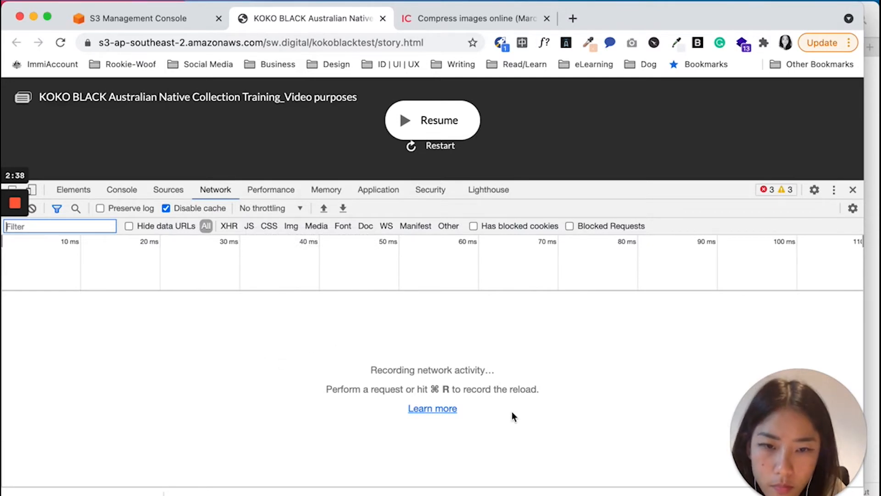
mouse_move(255, 338)
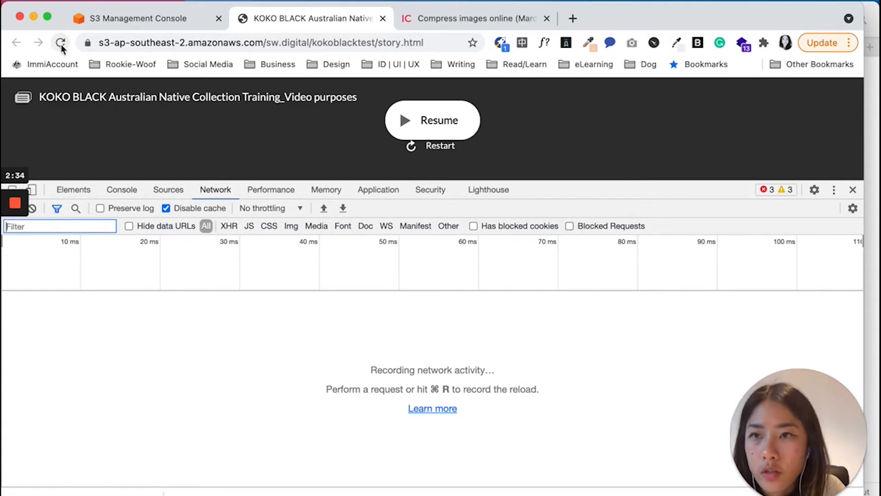
click(61, 42)
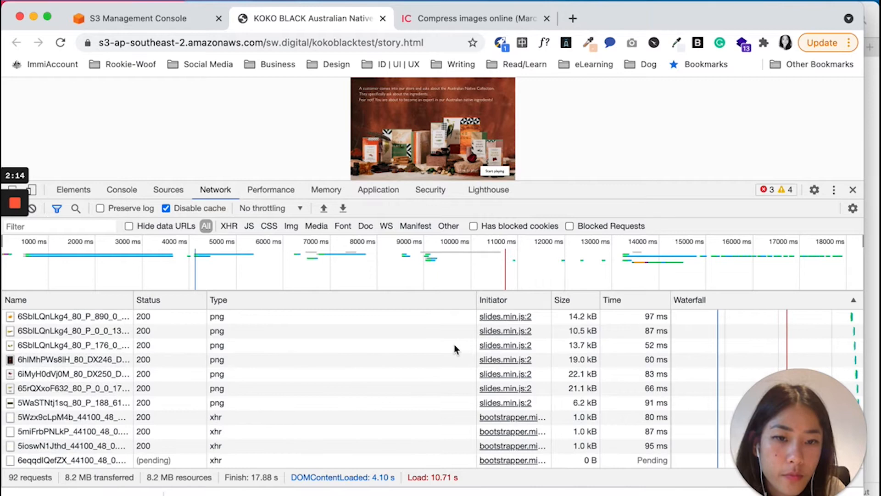
scroll(down, 3)
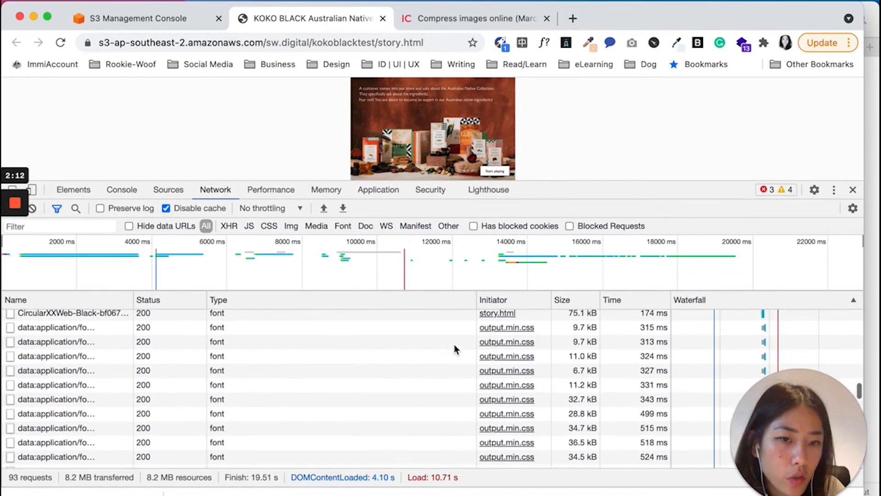
scroll(up, 3)
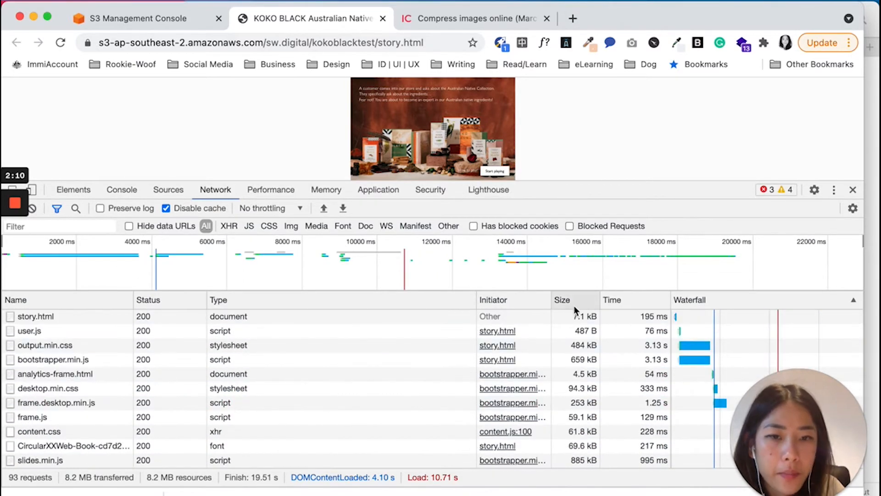
Sort the network requests by size, putting the 2.0 MB PNG at the top.
click(561, 299)
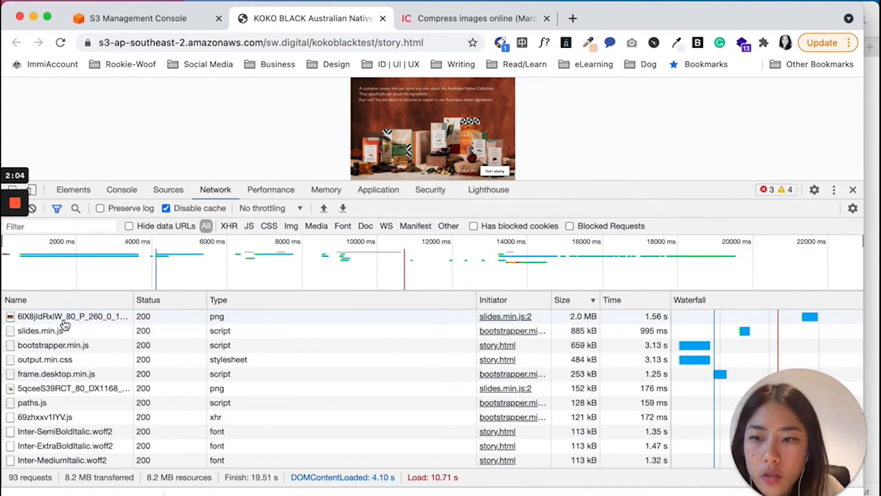
mouse_move(65, 316)
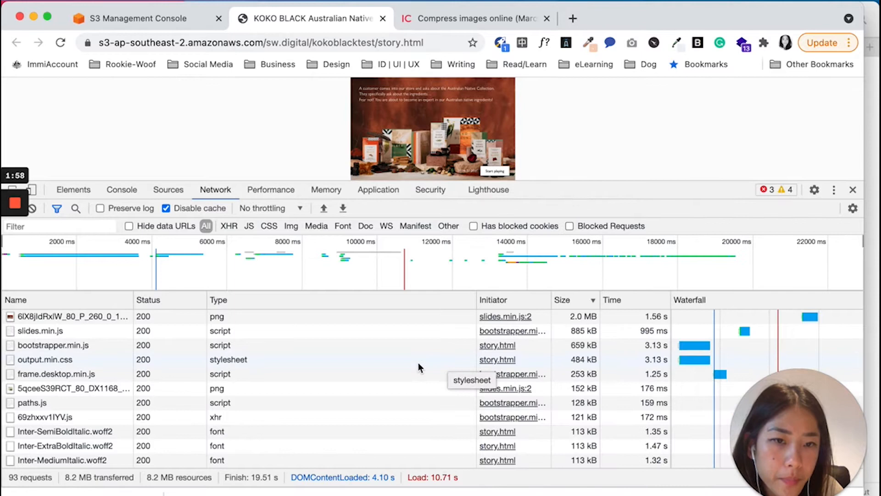
mouse_move(619, 323)
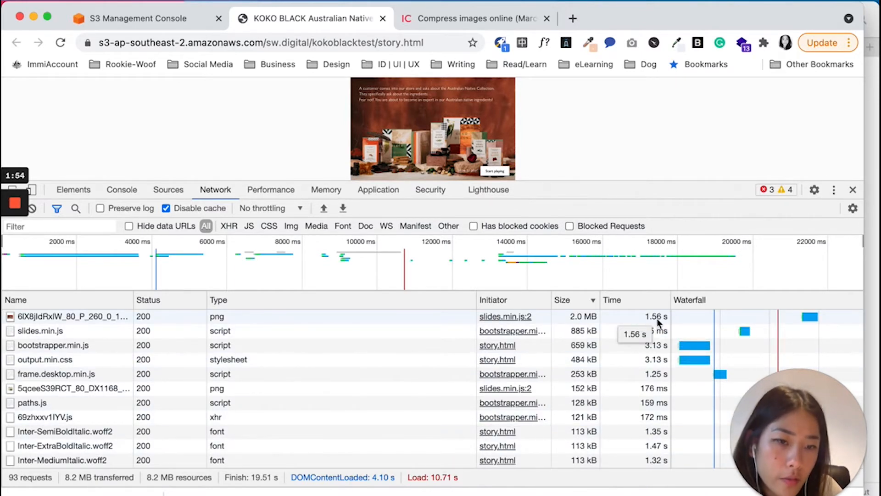
mouse_move(668, 351)
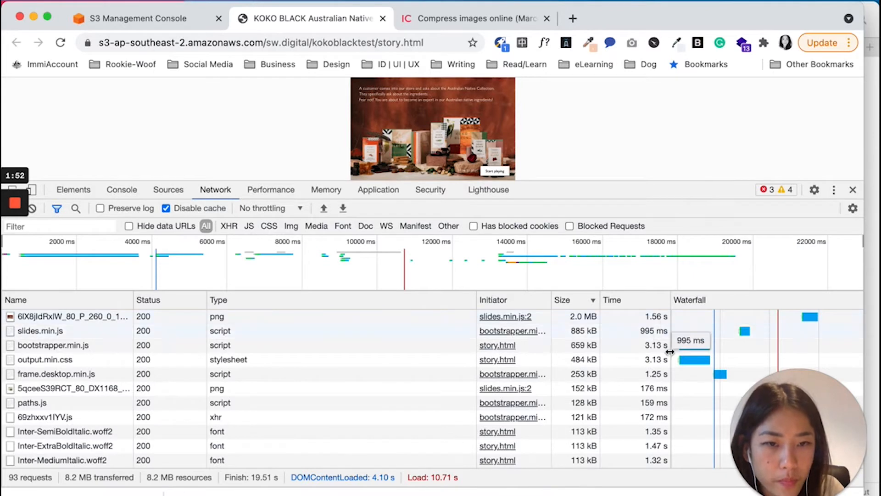
mouse_move(628, 373)
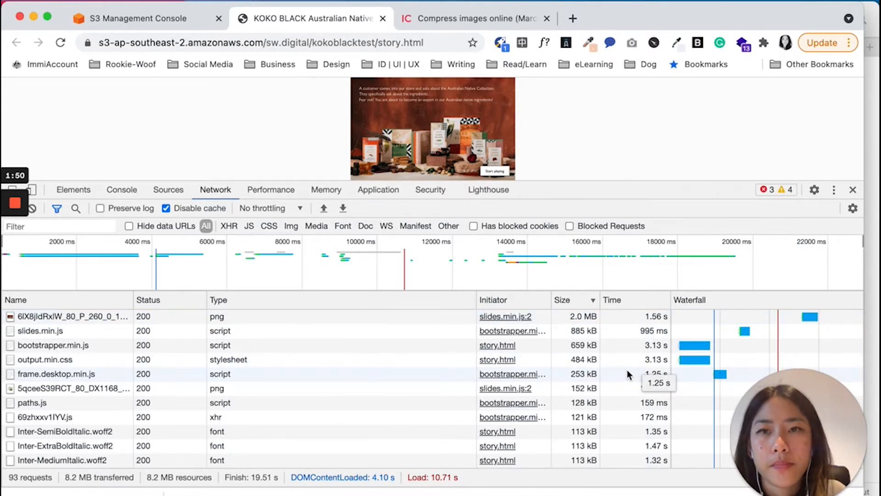
mouse_move(654, 288)
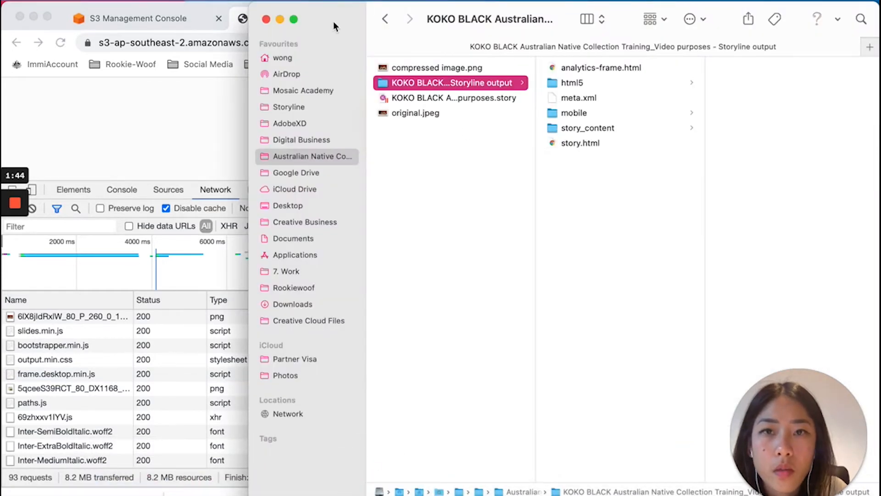
Preview original.jpeg and the 372 KB compressed image.png, then switch to imagecompressor.io.
click(416, 113)
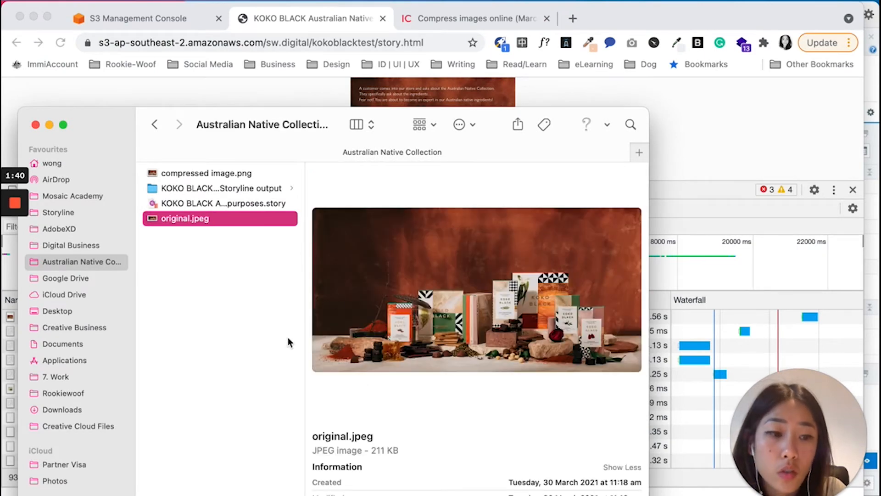
mouse_move(281, 290)
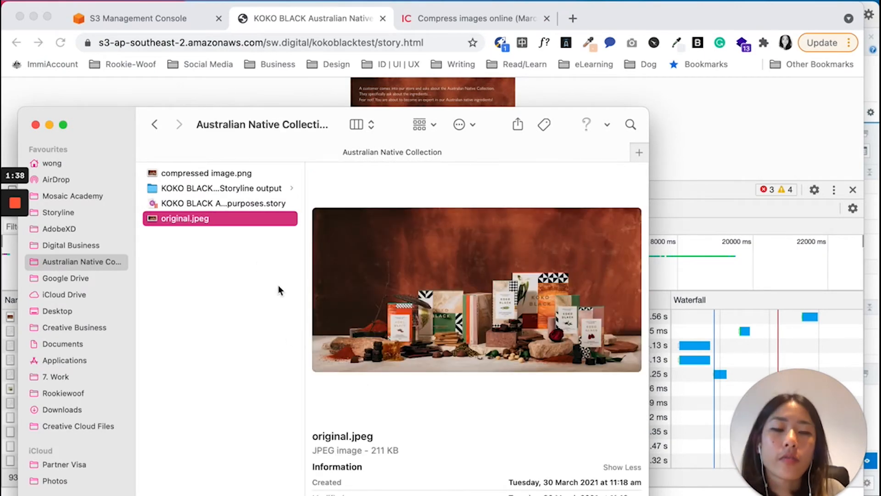
mouse_move(244, 185)
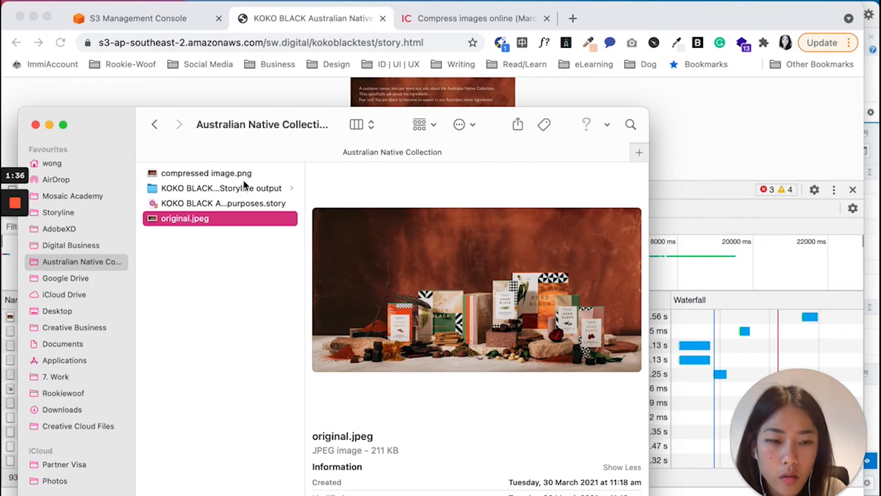
click(220, 173)
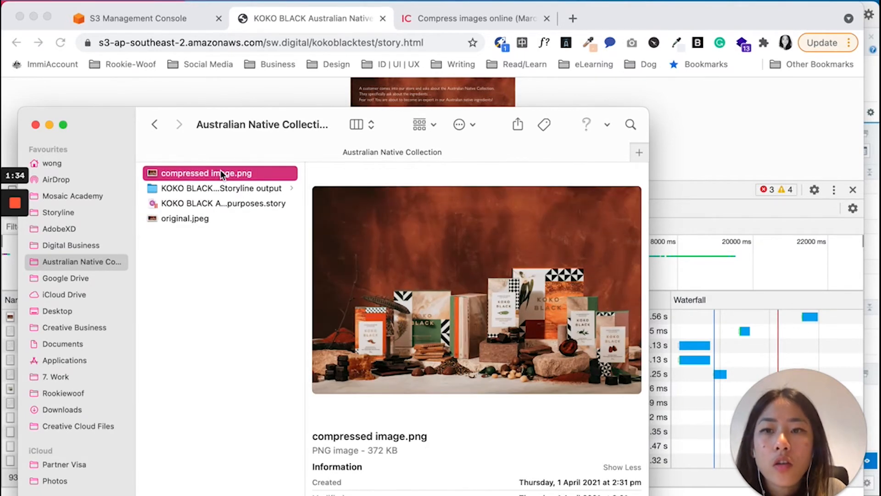
click(474, 18)
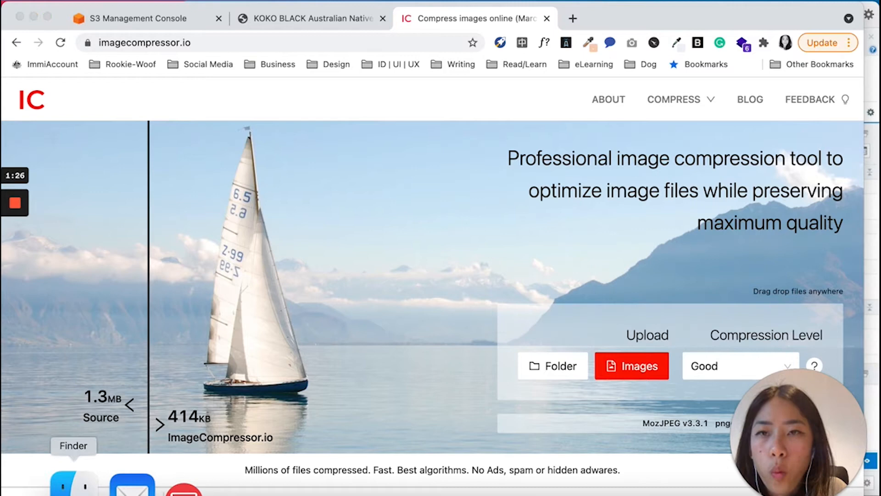
Bring the Finder window with the 372 KB compressed image.png back in front.
click(73, 483)
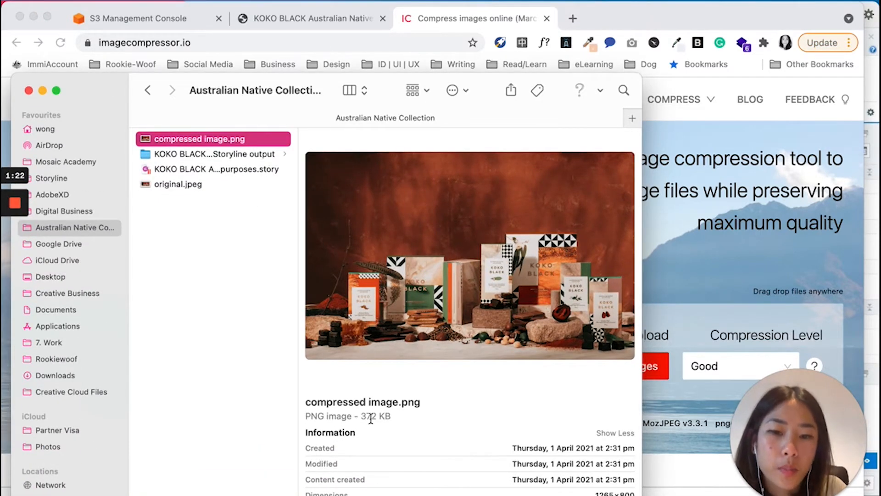
mouse_move(233, 148)
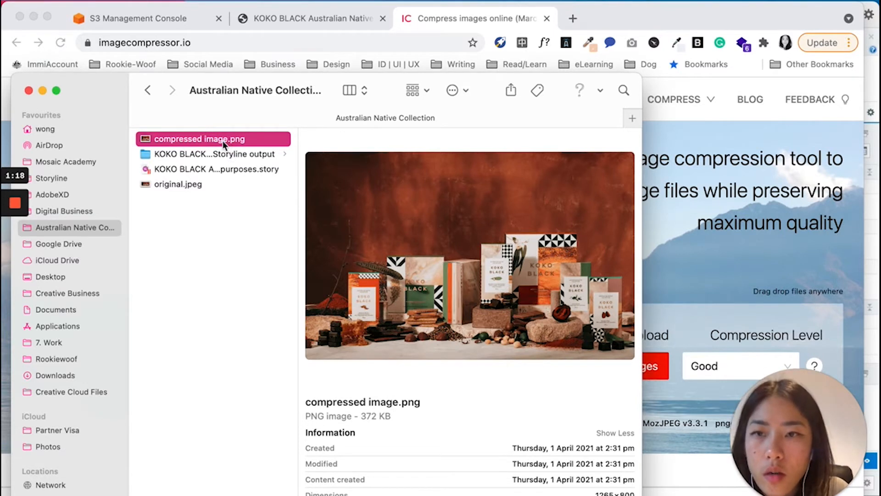
mouse_move(282, 231)
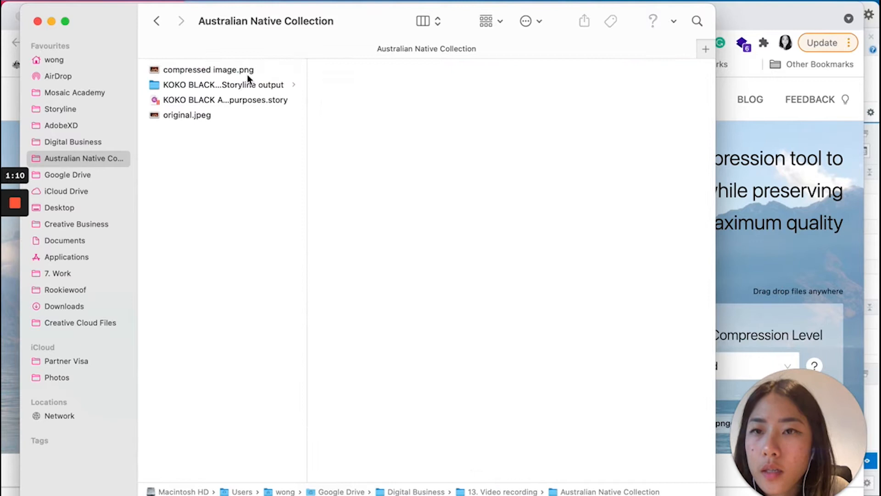
Open the Storyline output folder now holding compressed image.png beside story.html.
click(222, 84)
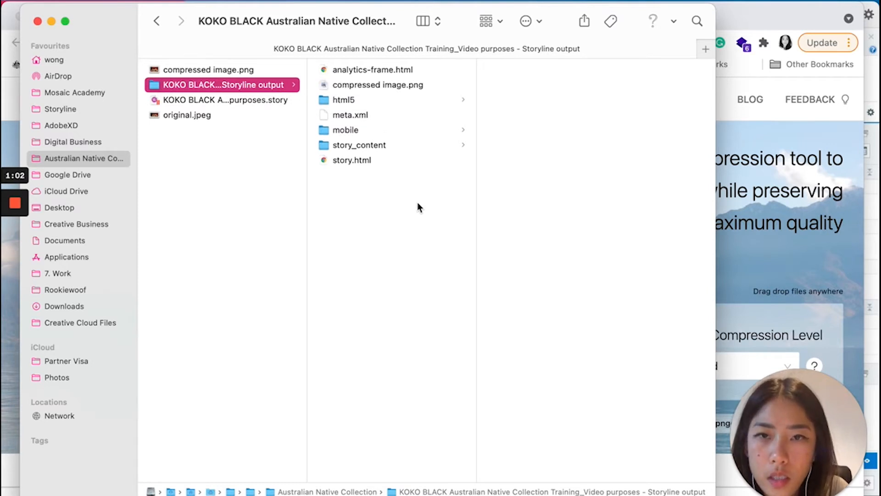
mouse_move(393, 143)
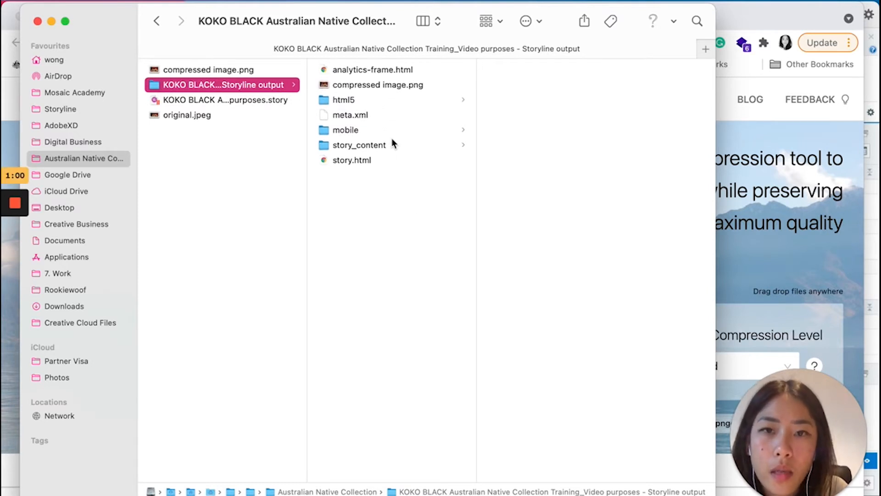
Copy the 2 MB mobile PNG's file name and start renaming compressed image.png.
click(345, 130)
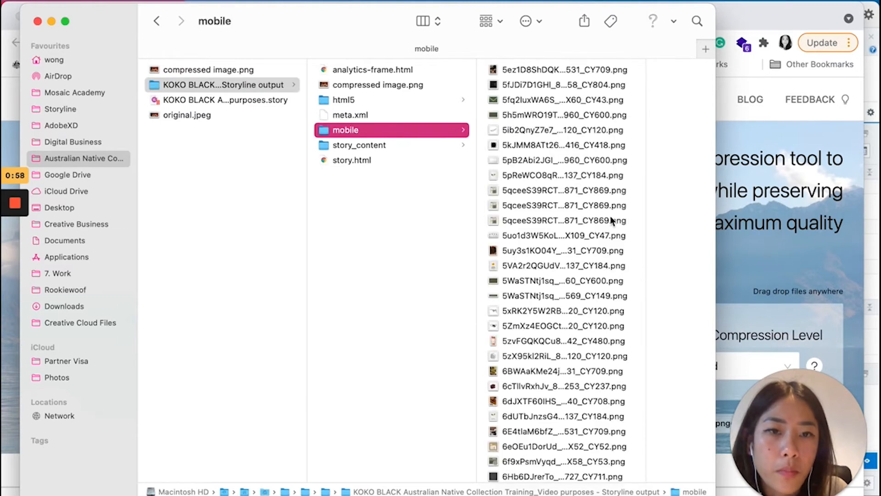
scroll(down, 3)
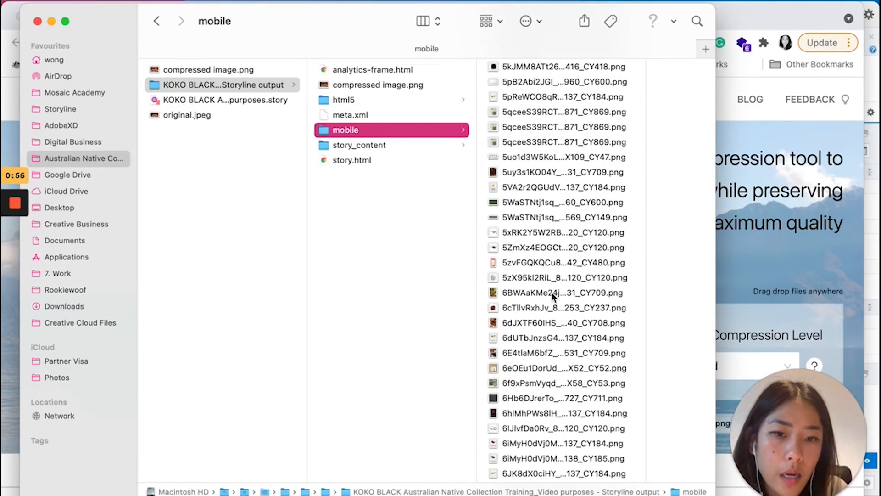
scroll(down, 3)
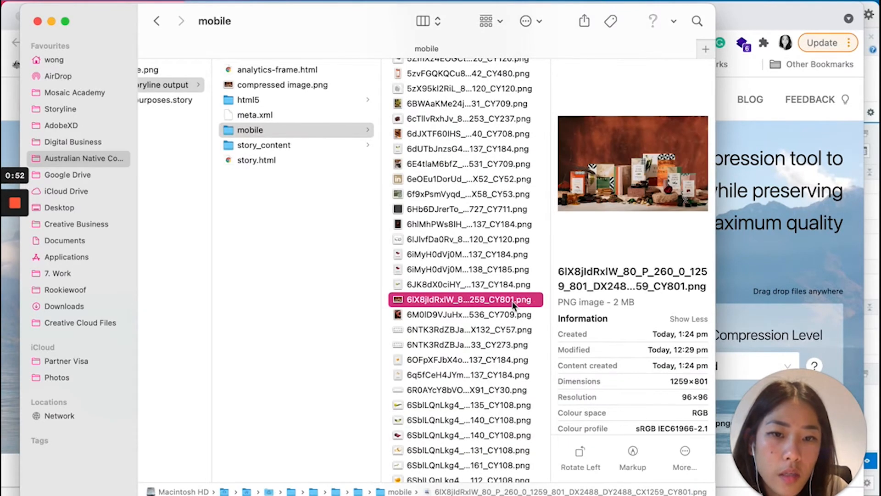
right_click(464, 299)
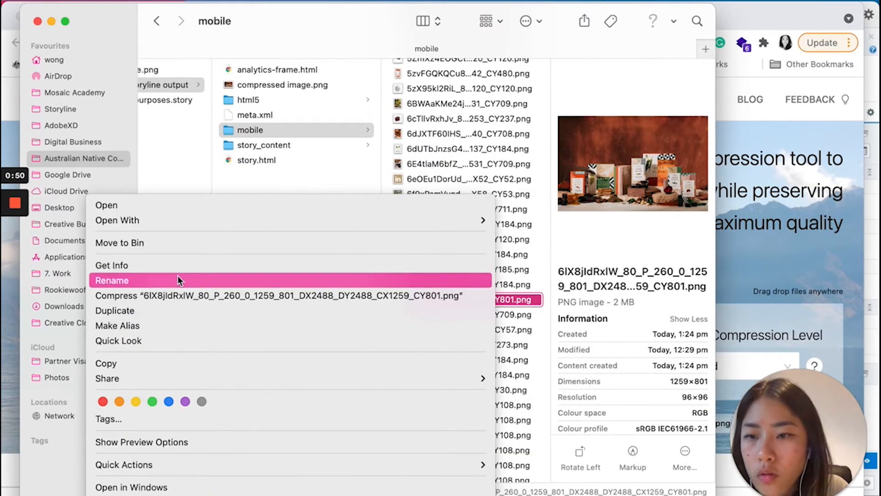
click(112, 280)
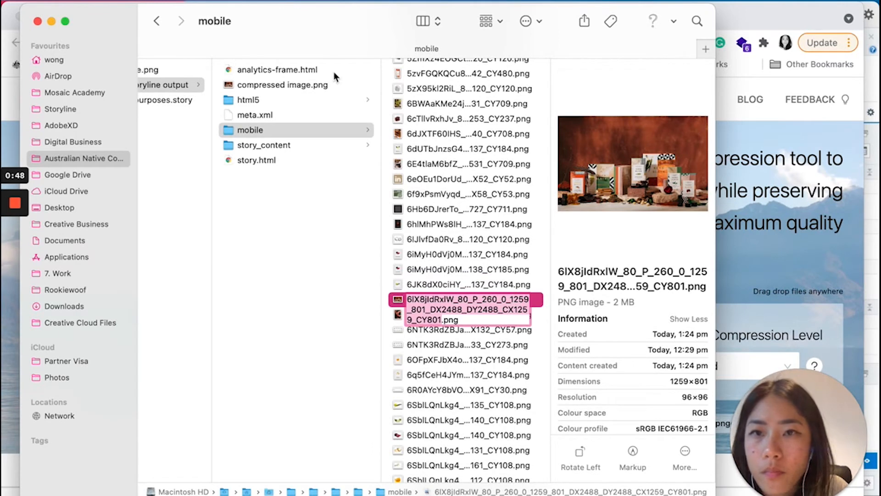
click(282, 85)
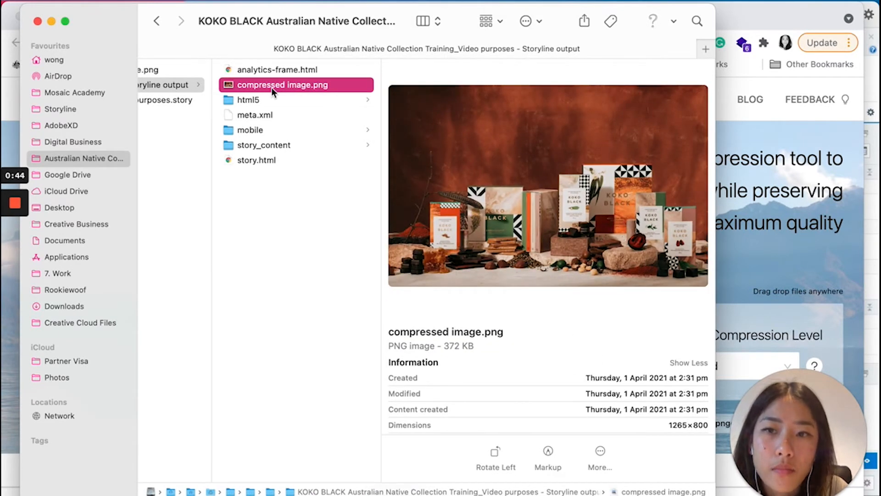
right_click(283, 85)
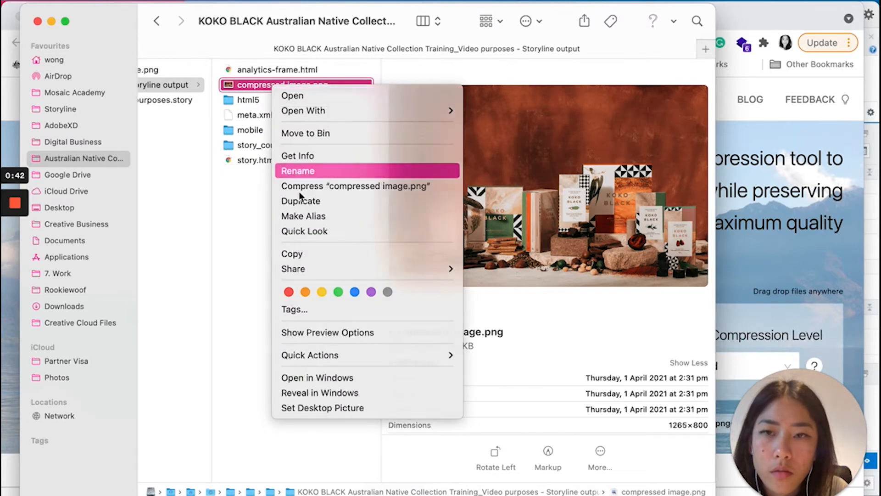
click(298, 171)
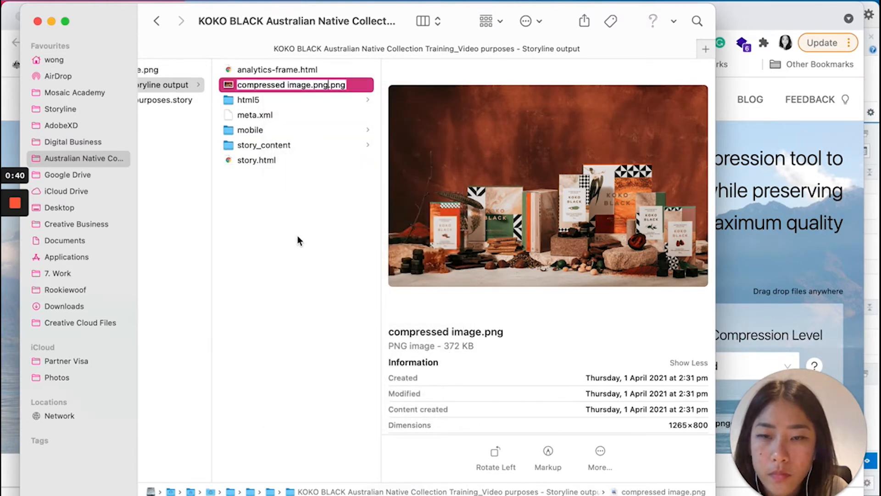
Recopy the 2 MB image's name and rename compressed image.png to 6lX8jldRxlW…CY801.png.
click(248, 130)
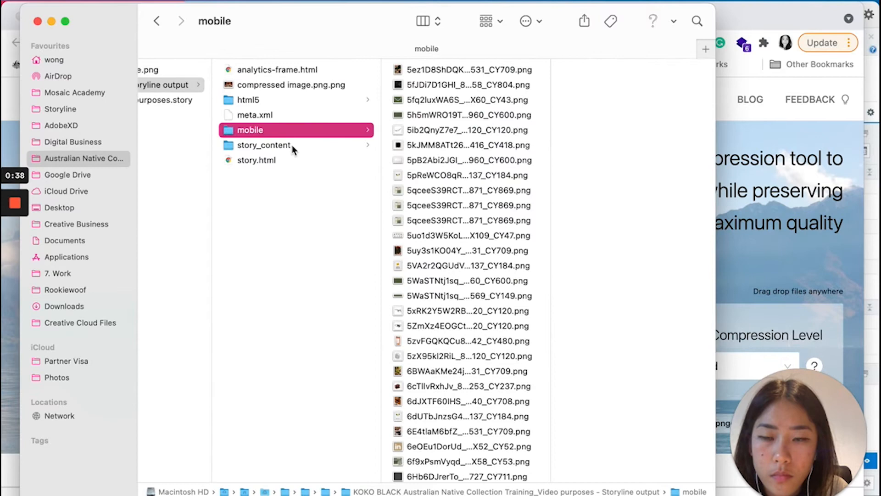
click(263, 145)
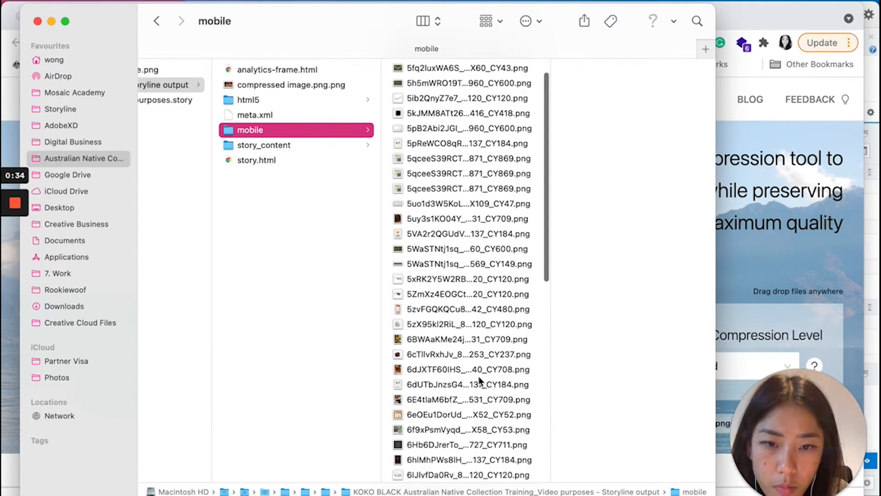
mouse_move(475, 406)
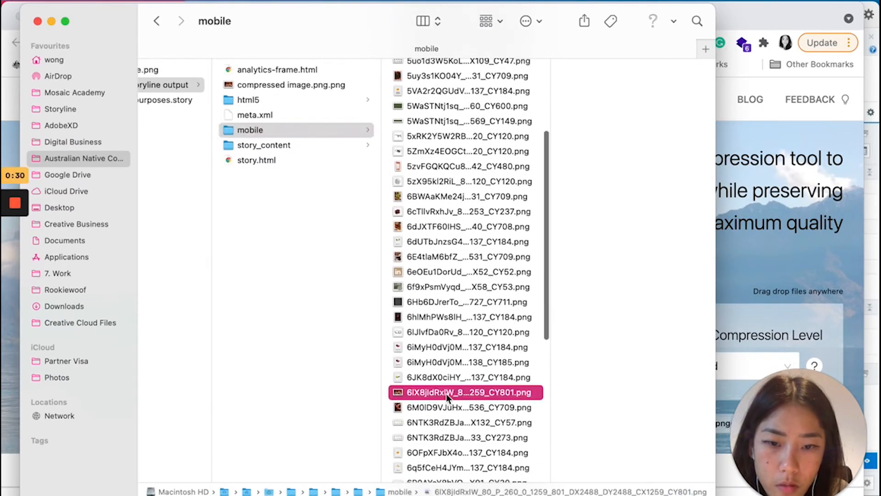
right_click(466, 393)
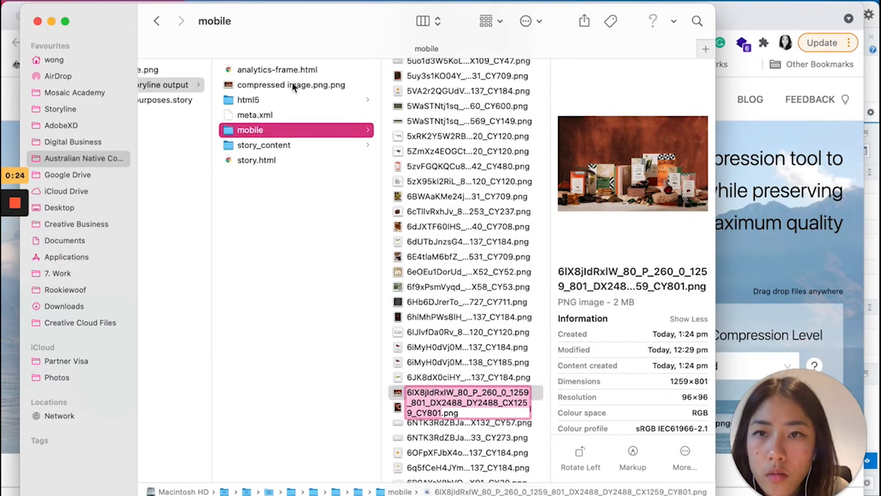
right_click(291, 85)
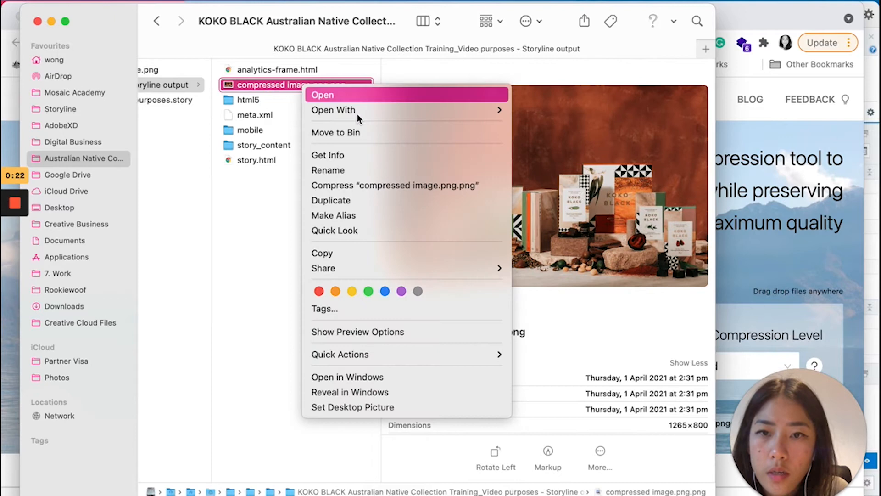
click(327, 170)
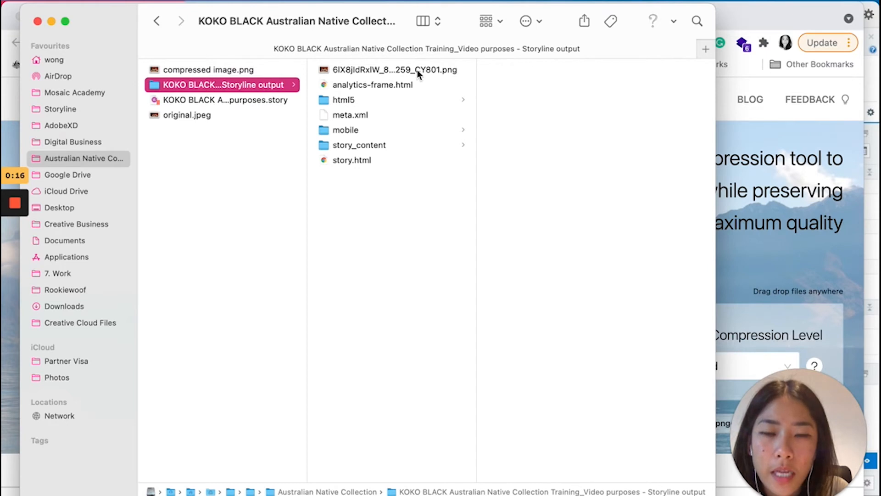
Move the renamed compressed PNG into mobile, replacing the 2 MB original.
click(395, 70)
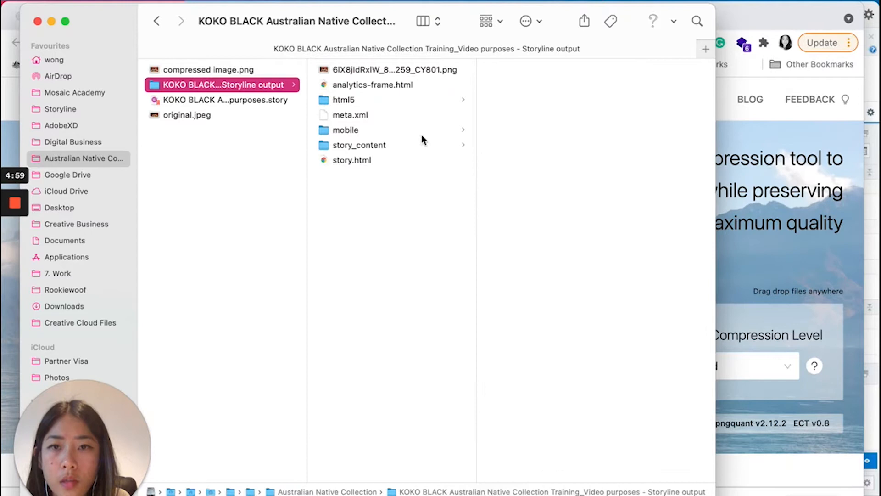
click(393, 69)
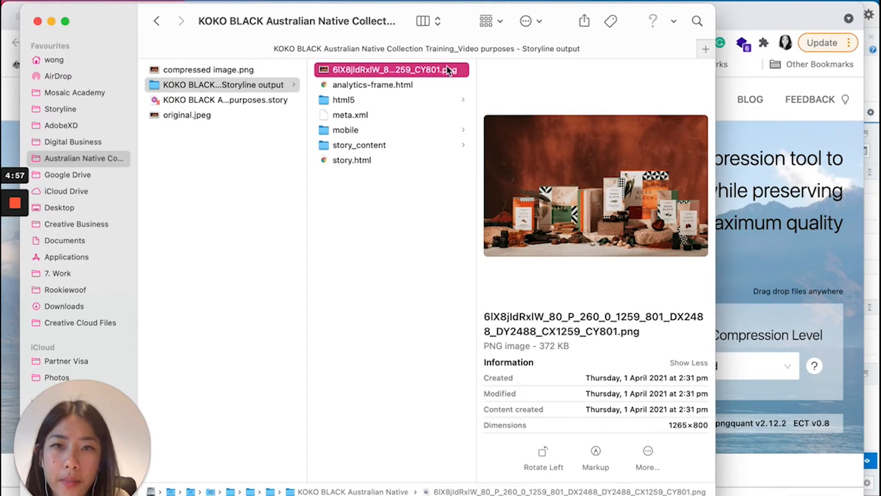
mouse_move(476, 74)
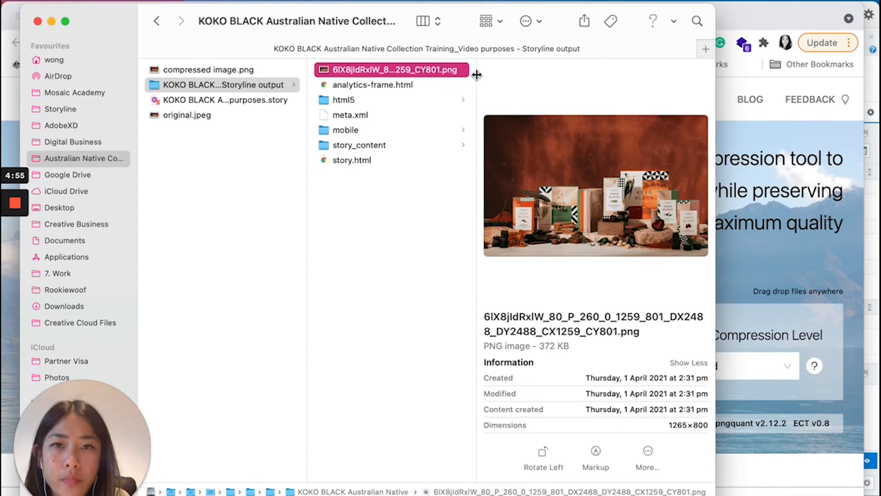
mouse_move(400, 78)
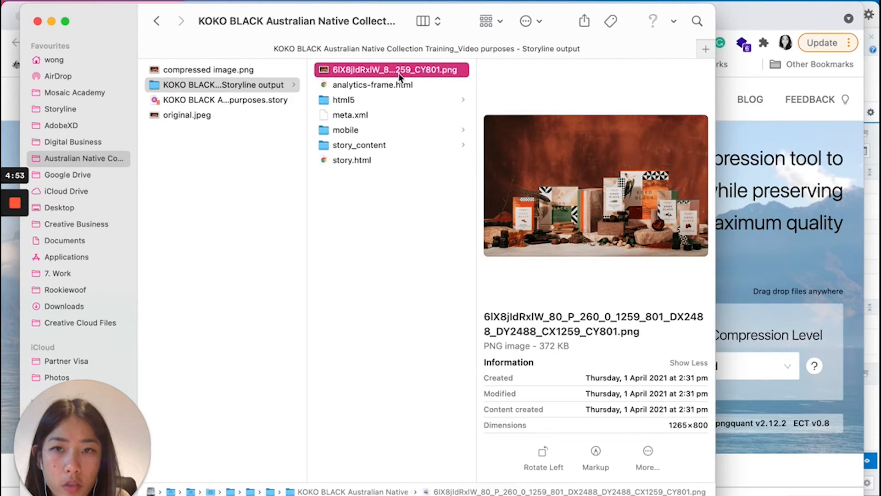
mouse_move(428, 78)
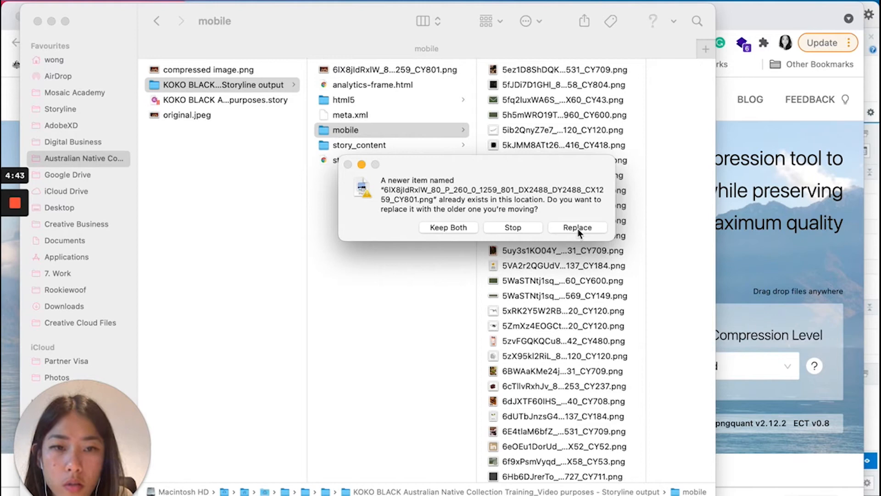
click(576, 227)
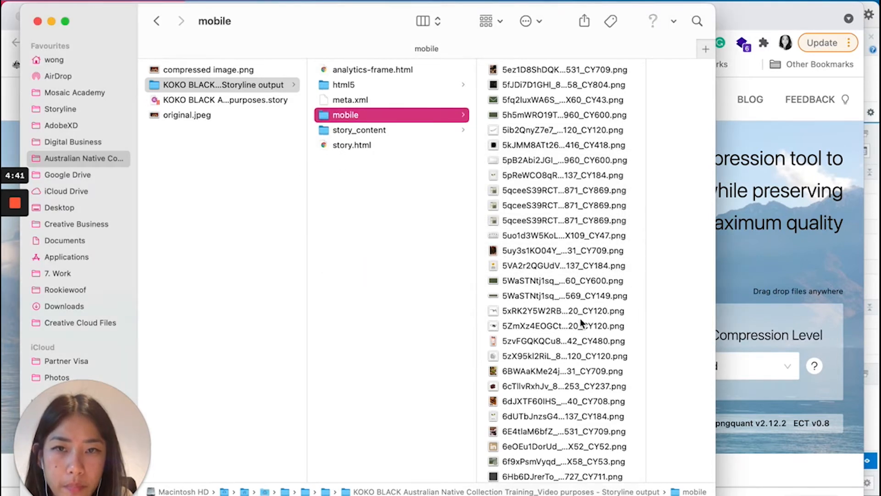
scroll(down, 3)
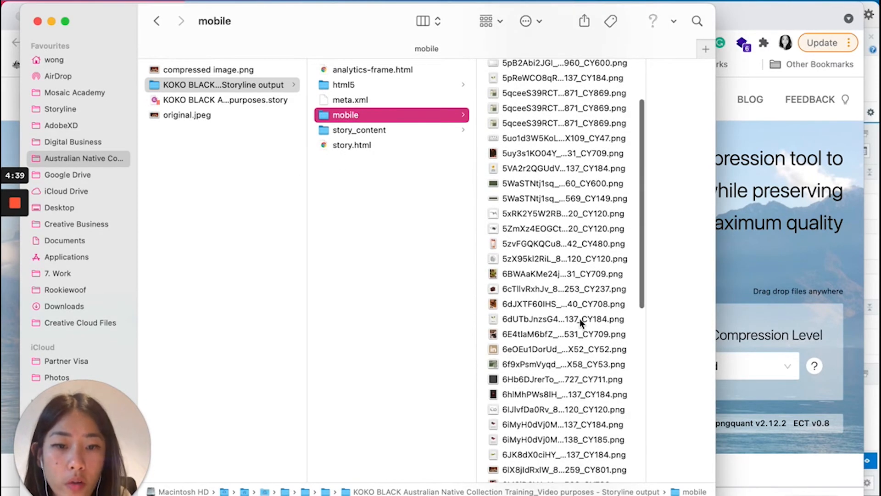
scroll(down, 3)
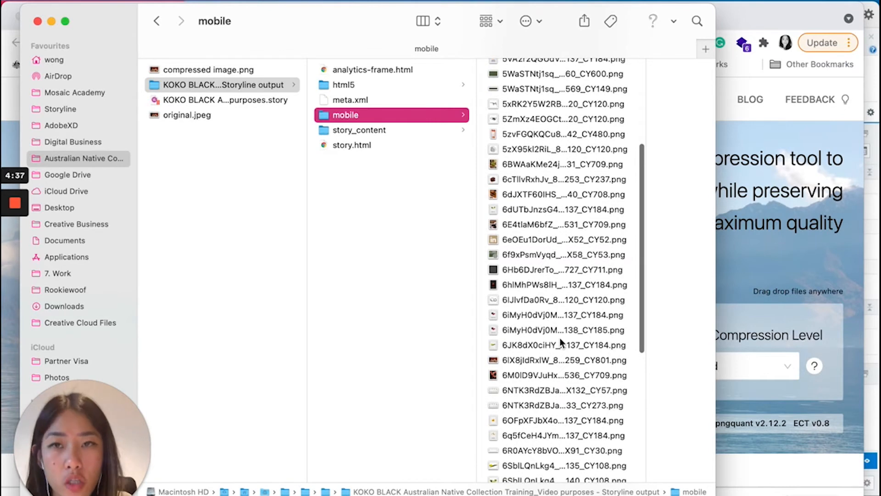
mouse_move(559, 362)
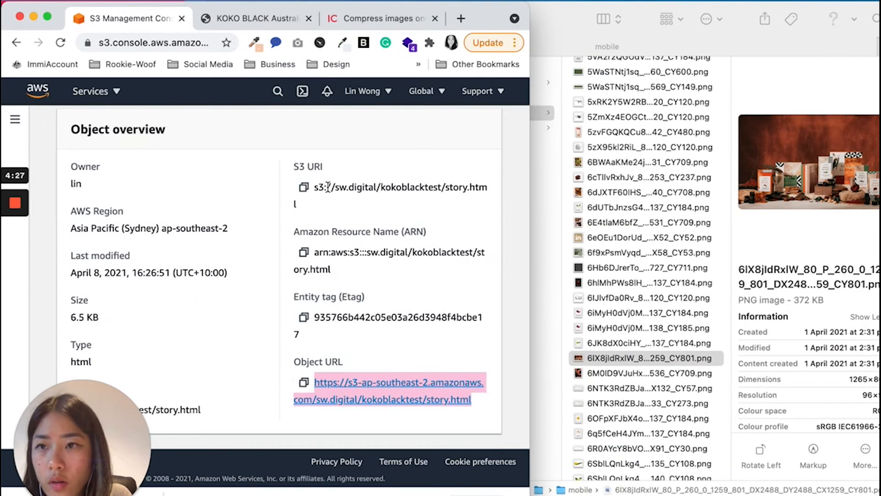
Open the bucket's mobile/ folder from the Objects list.
scroll(up, 3)
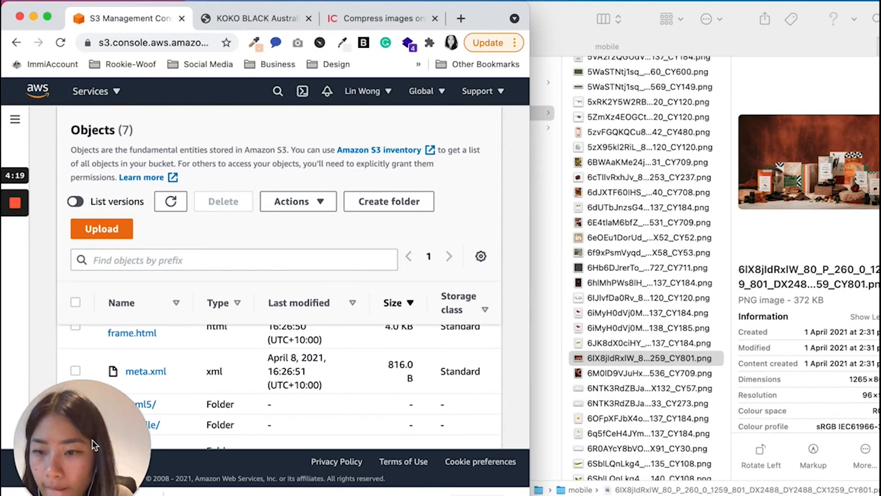
scroll(down, 3)
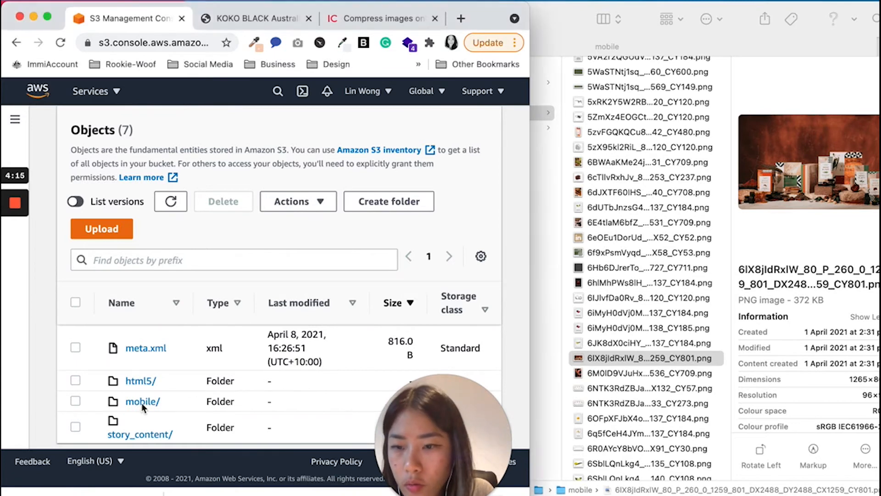
click(142, 401)
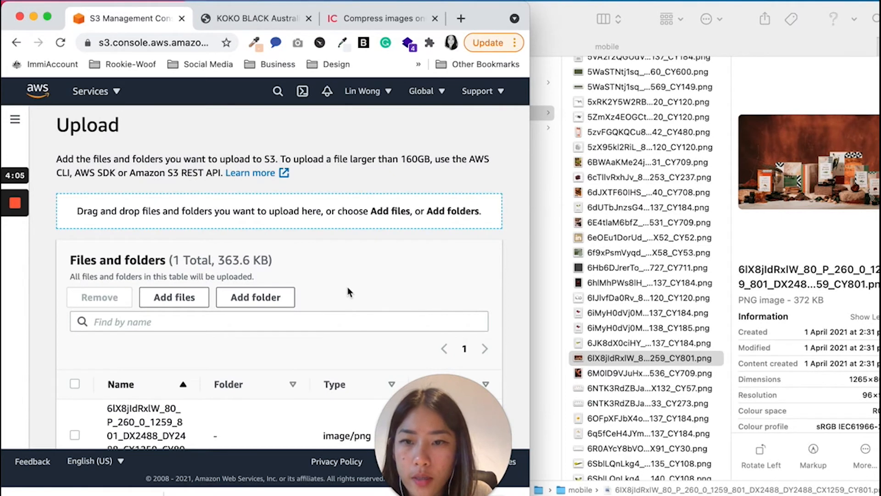
Upload the 363.6 KB compressed PNG into mobile/ and close the status page.
scroll(down, 3)
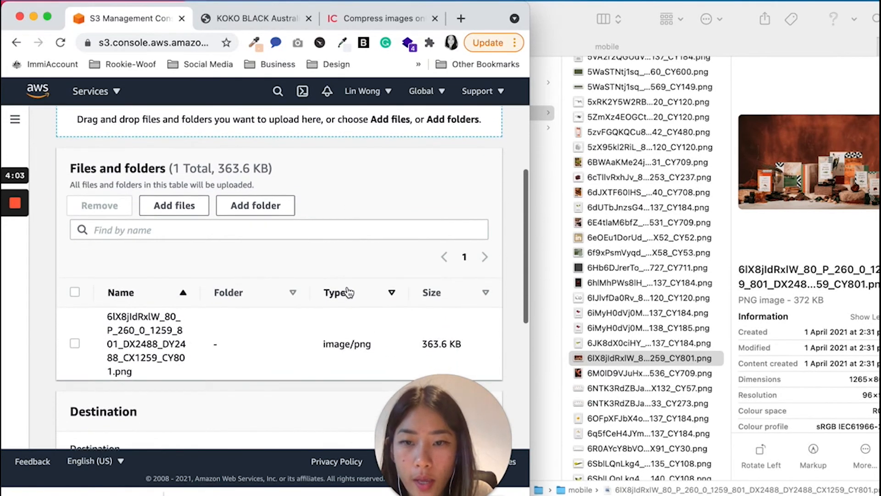
scroll(down, 3)
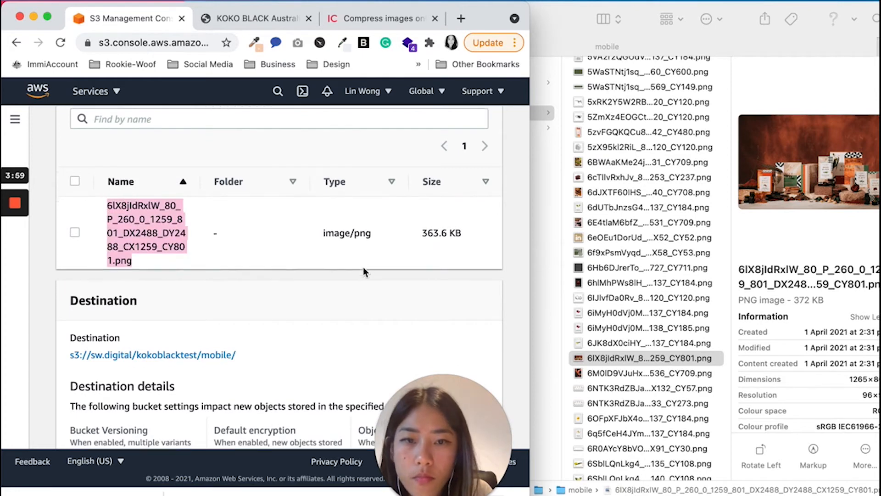
scroll(down, 3)
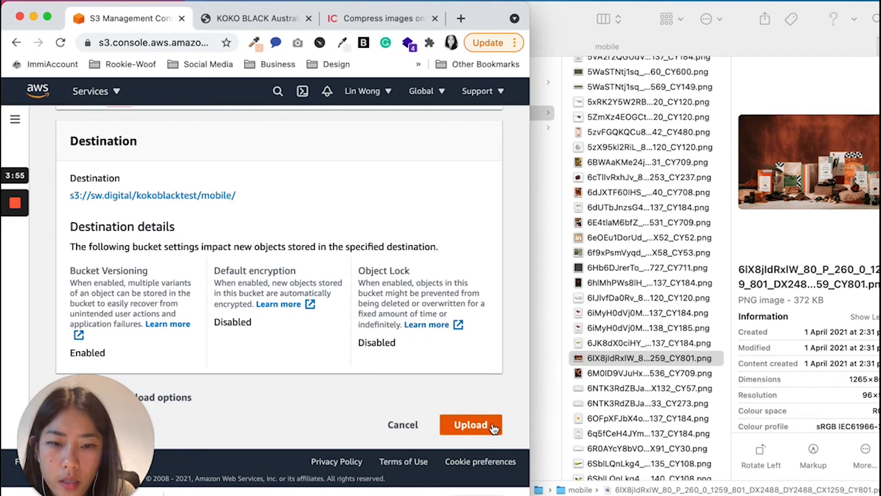
click(470, 424)
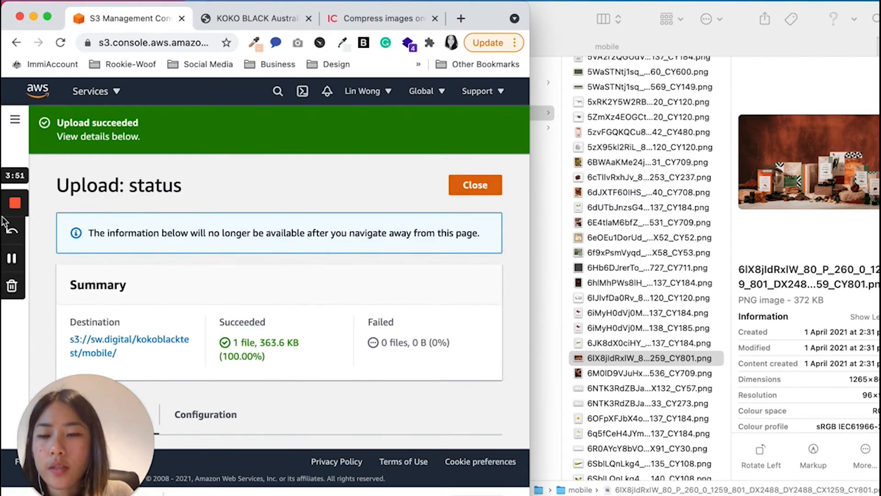
click(474, 184)
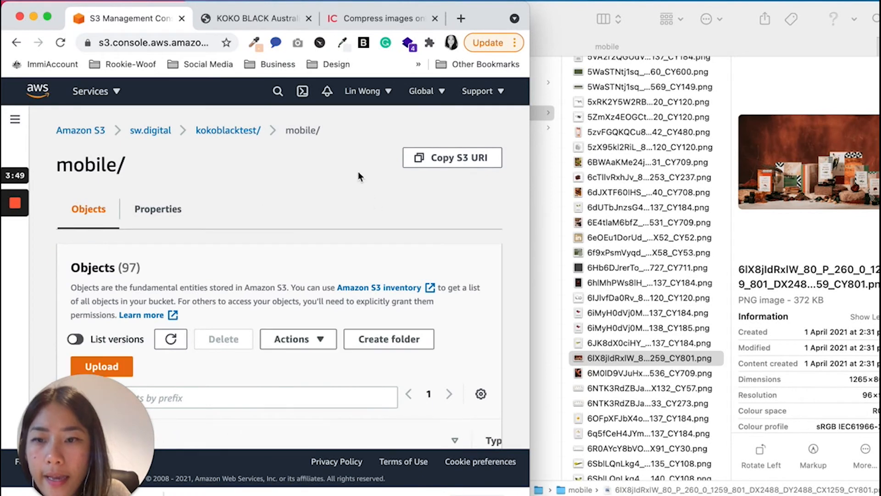
Filter mobile/ by prefix '6l' and check the PNG's 363.6 KB size.
scroll(down, 3)
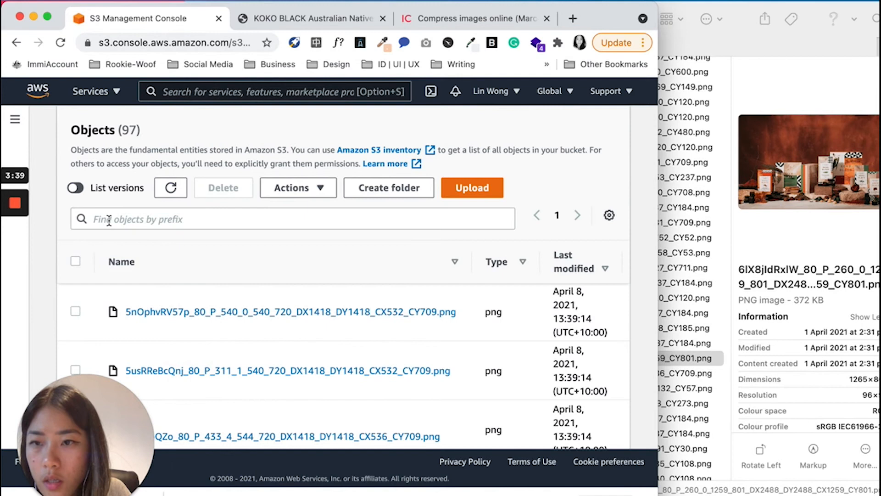
text(6lX8)
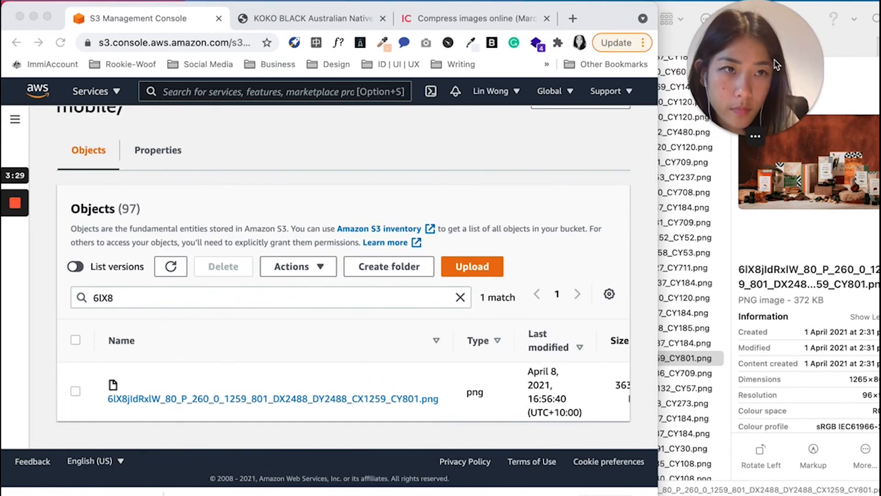
mouse_move(642, 318)
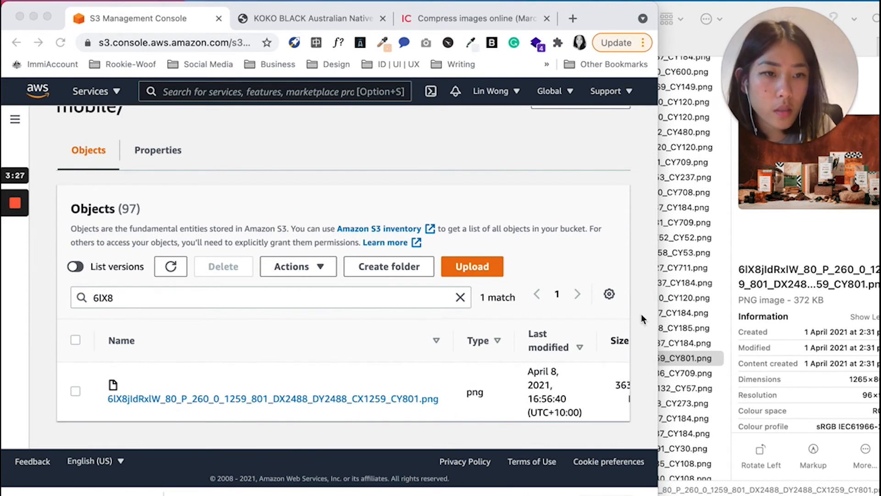
mouse_move(230, 409)
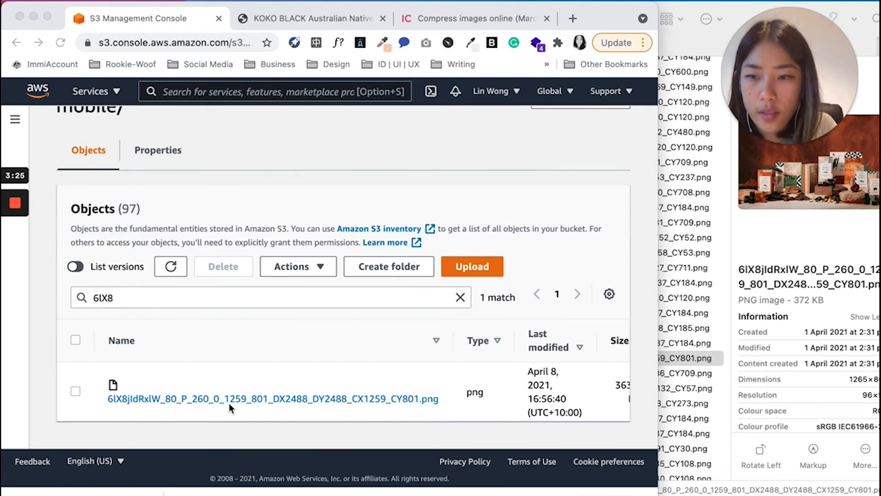
scroll(right, 3)
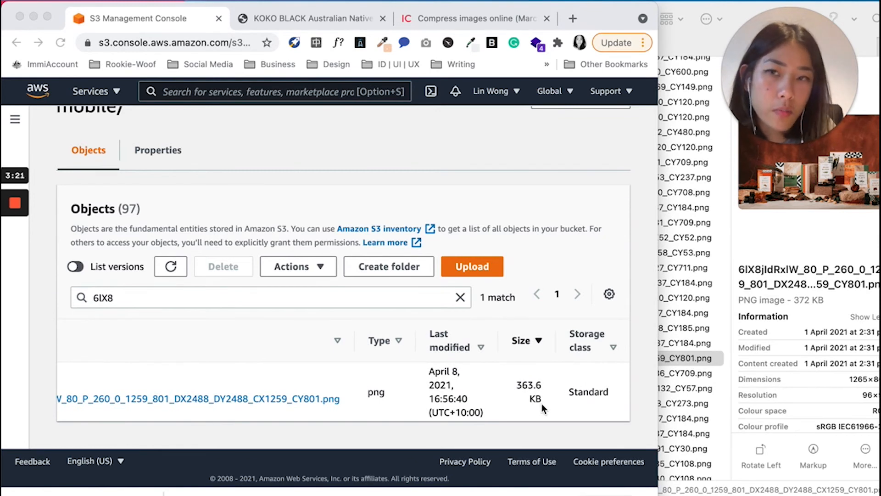
scroll(up, 3)
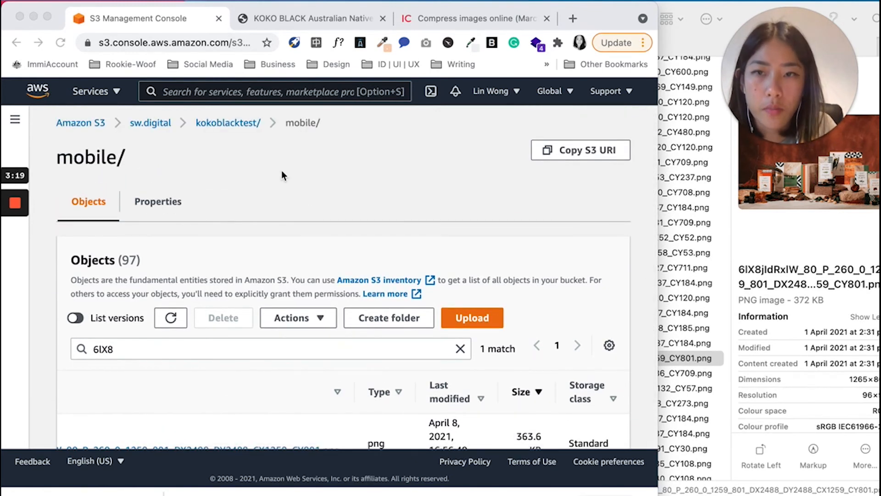
Go up to kokoblacktest/ and open story.html's object overview.
click(227, 123)
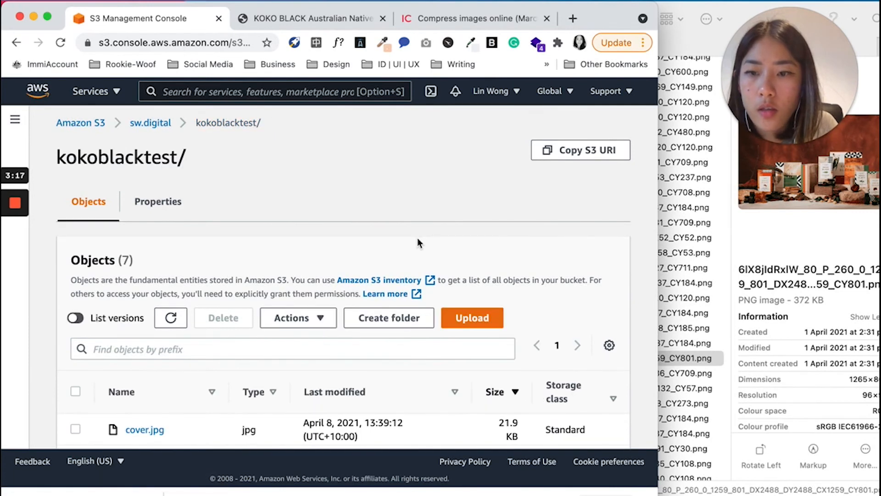
scroll(down, 3)
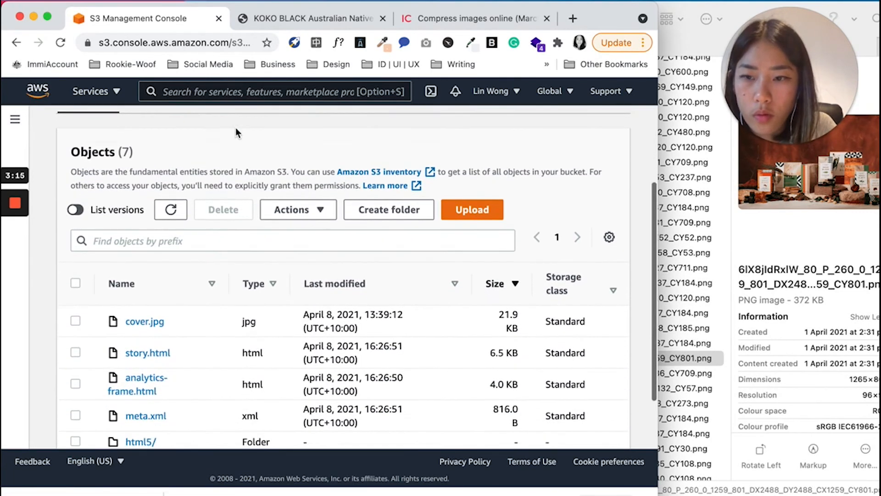
scroll(down, 3)
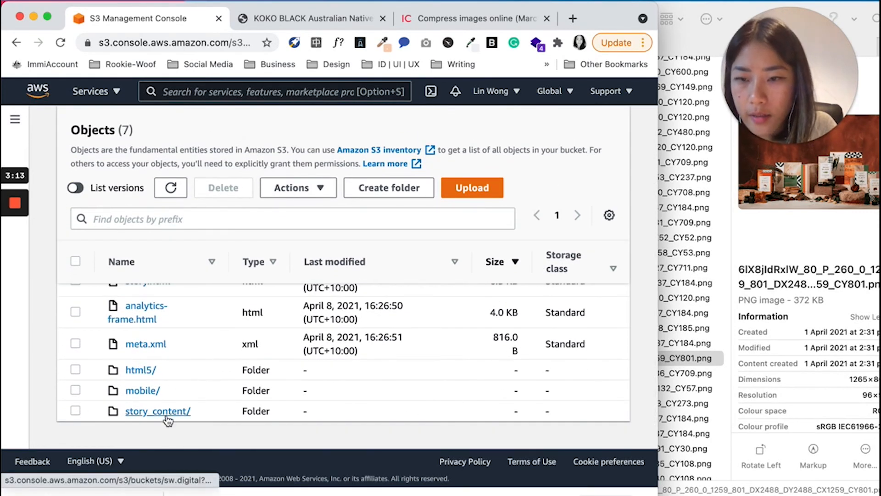
scroll(up, 3)
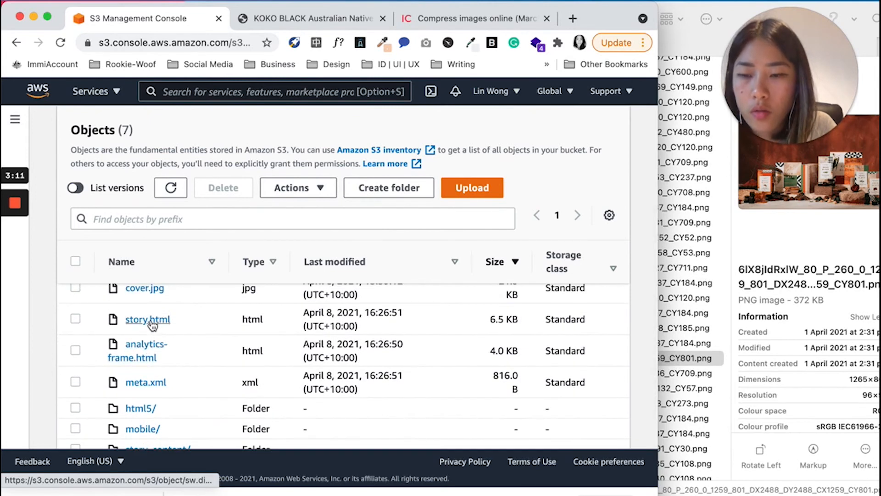
click(147, 319)
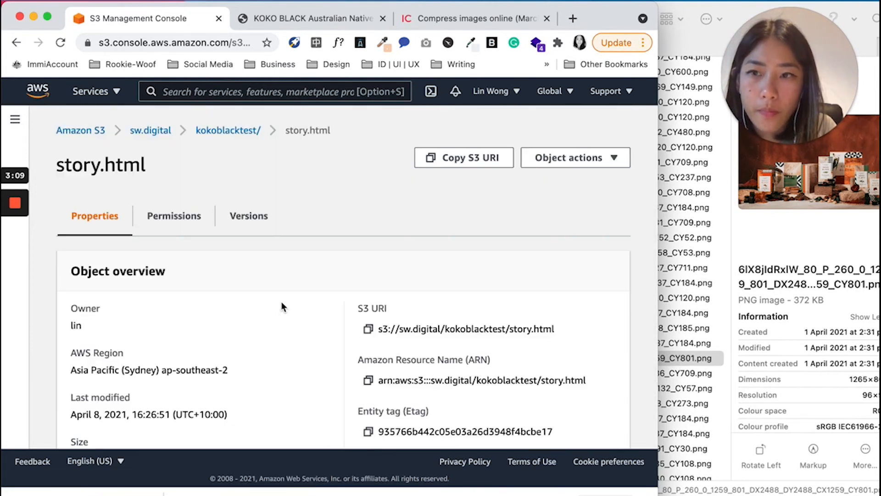
scroll(down, 3)
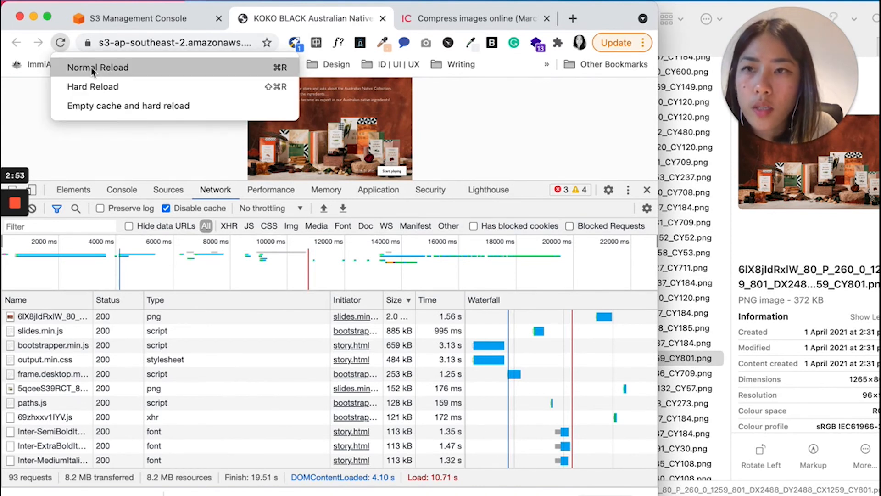
Reload the course page and resume it, showing the PNG at 373 kB in 592 ms.
click(97, 67)
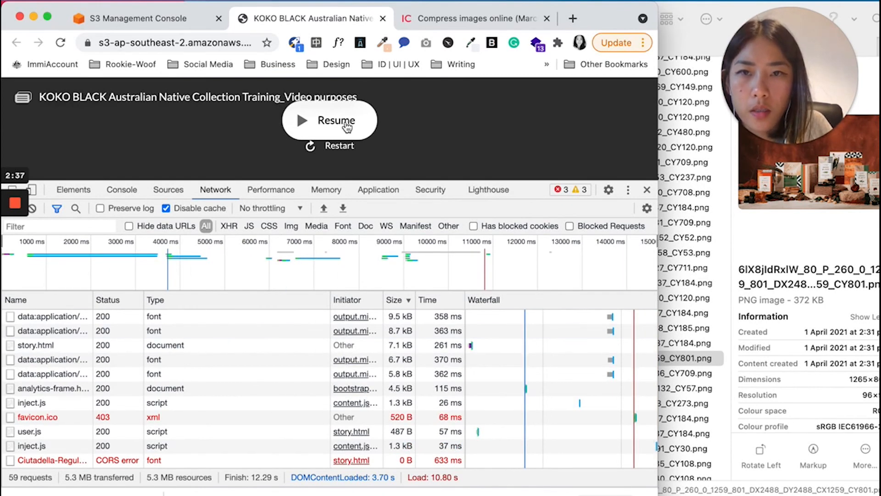
click(330, 120)
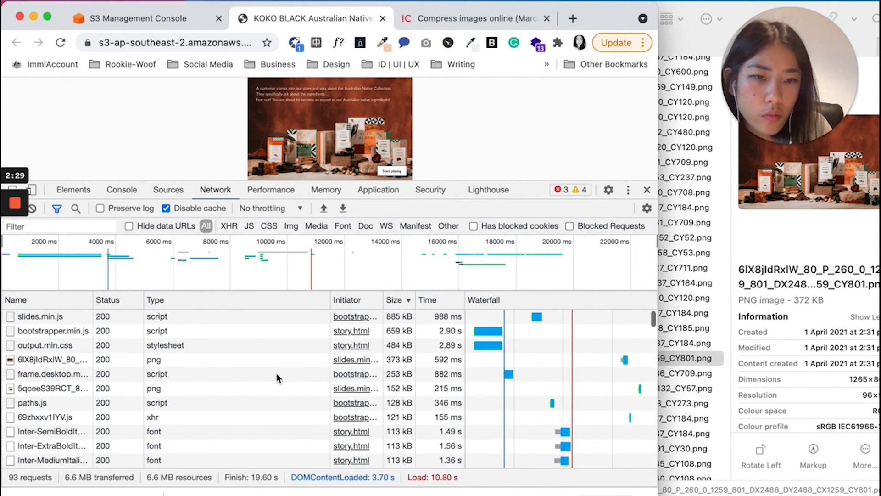
mouse_move(127, 379)
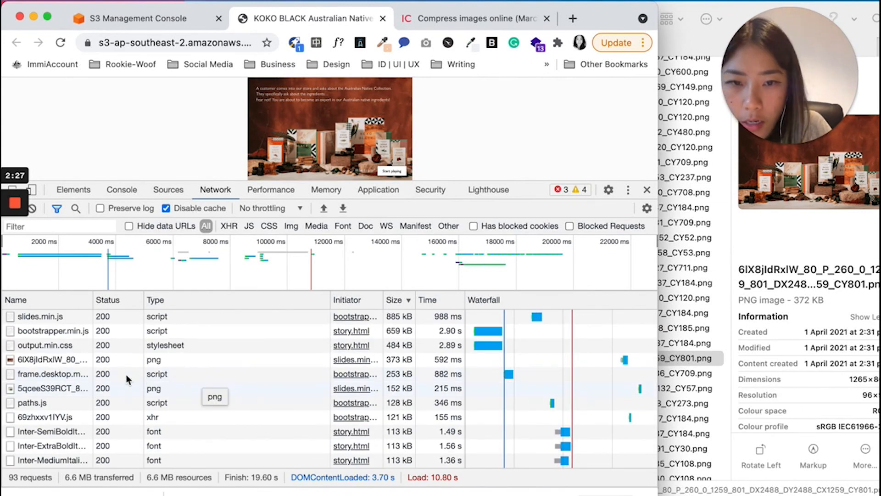
mouse_move(469, 360)
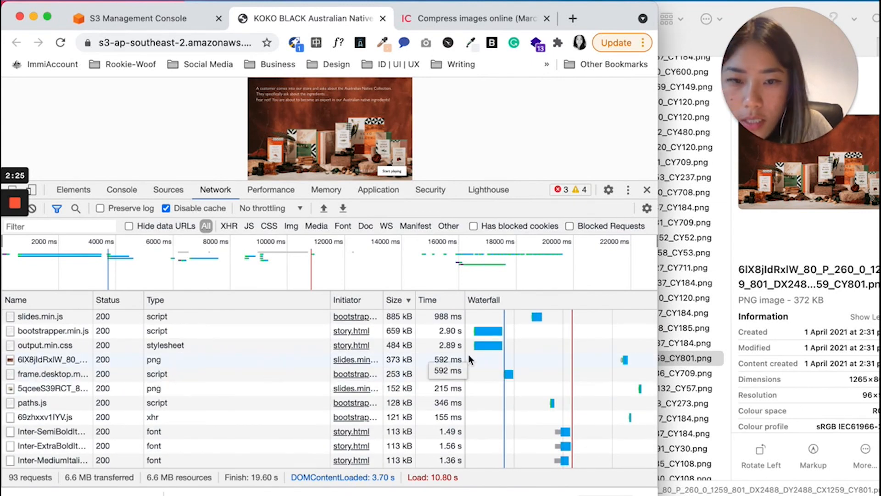
mouse_move(395, 366)
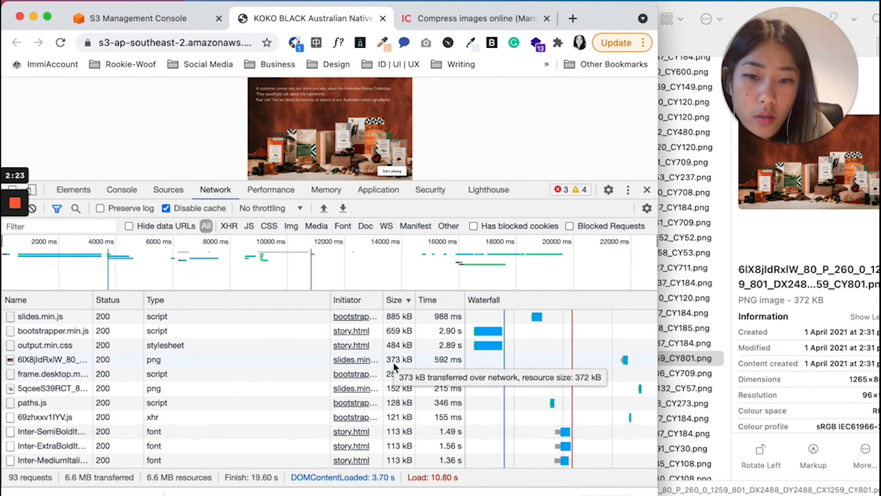
mouse_move(413, 368)
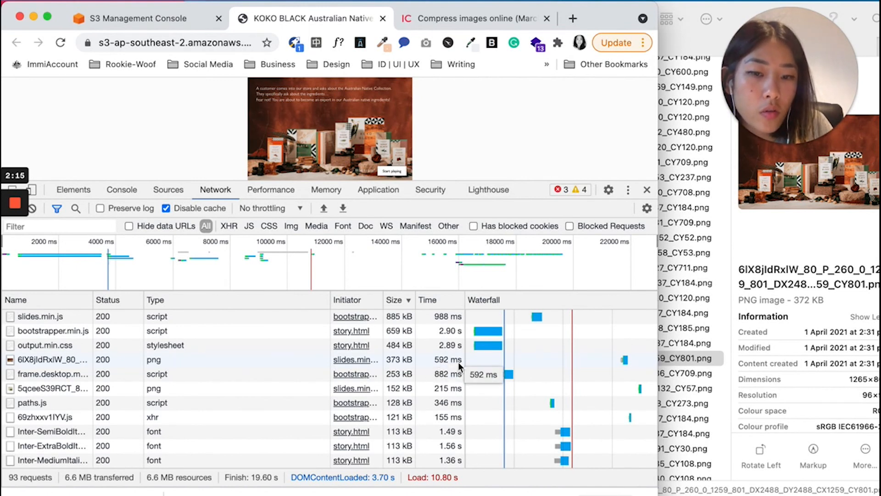
mouse_move(456, 365)
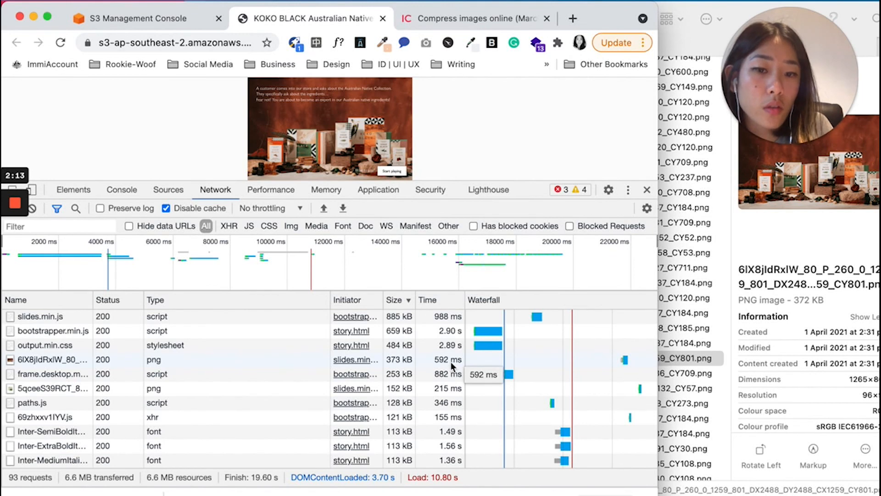
mouse_move(446, 366)
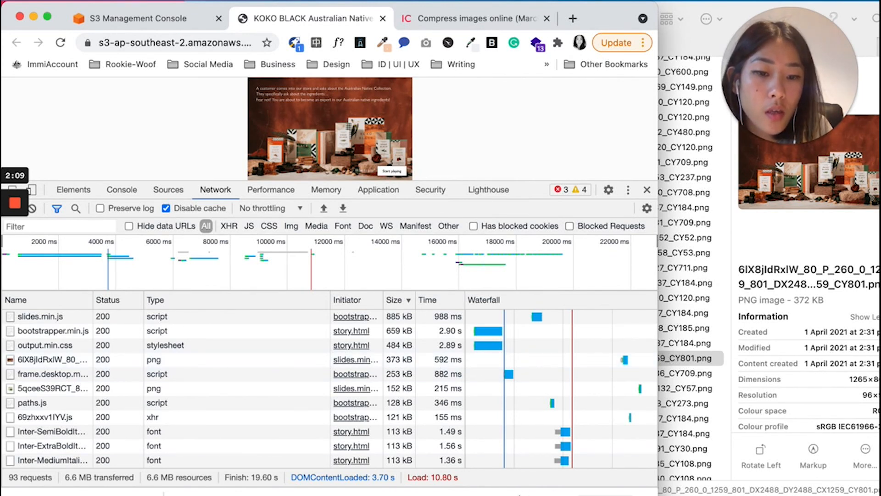
mouse_move(534, 129)
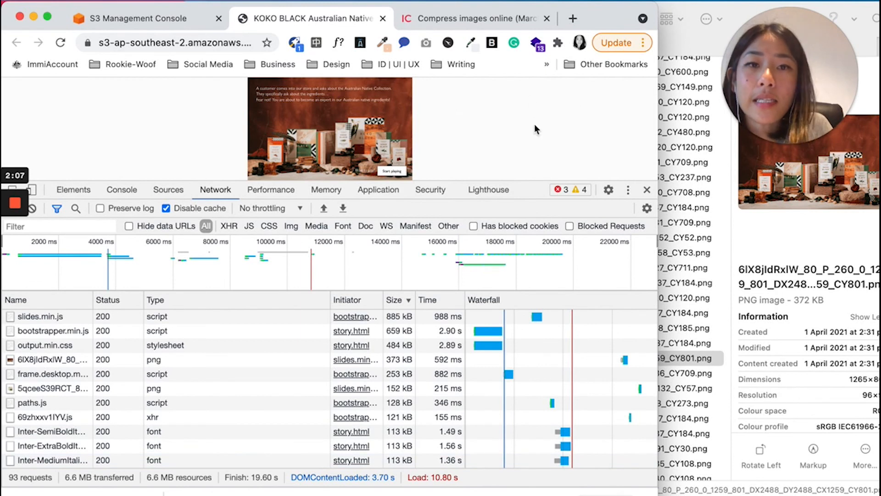
mouse_move(566, 127)
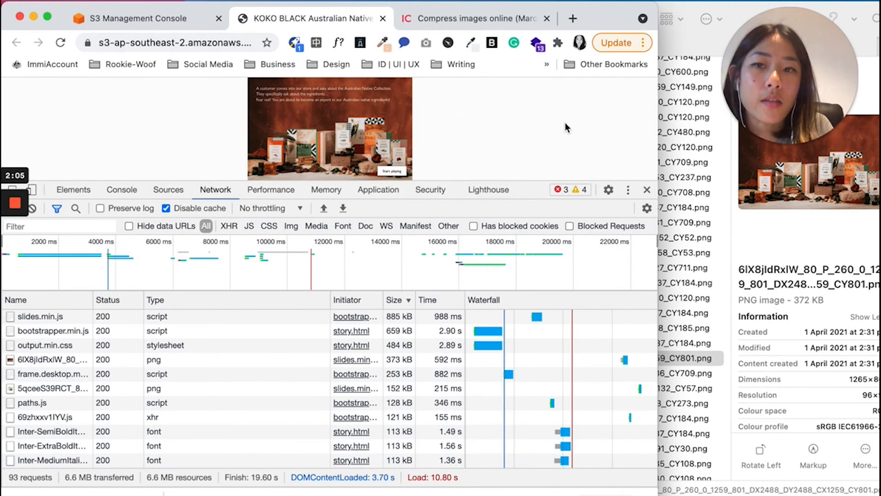
mouse_move(517, 112)
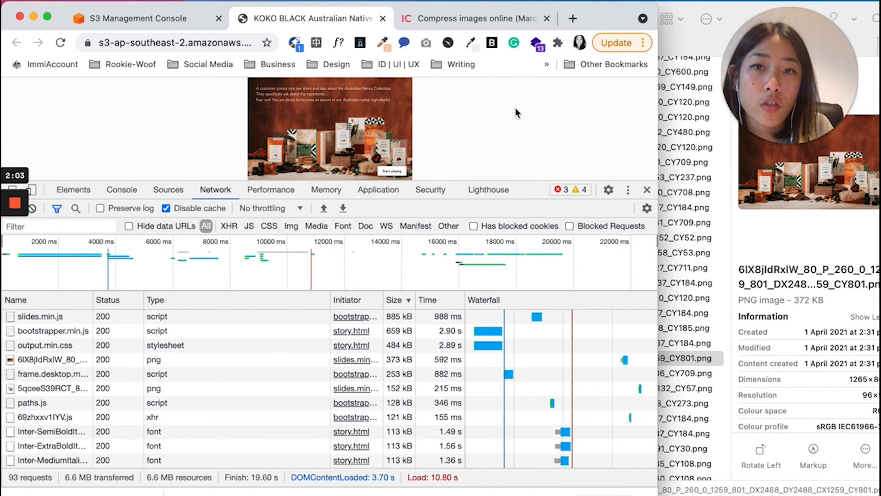
mouse_move(481, 85)
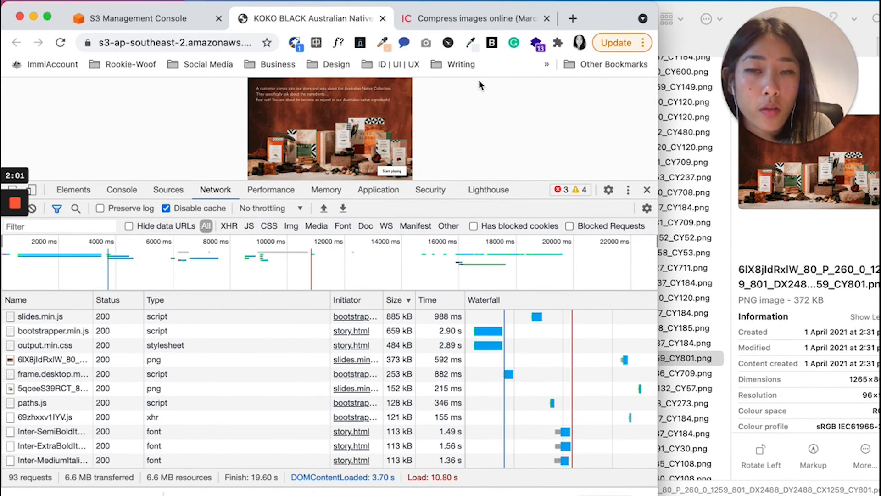
mouse_move(520, 131)
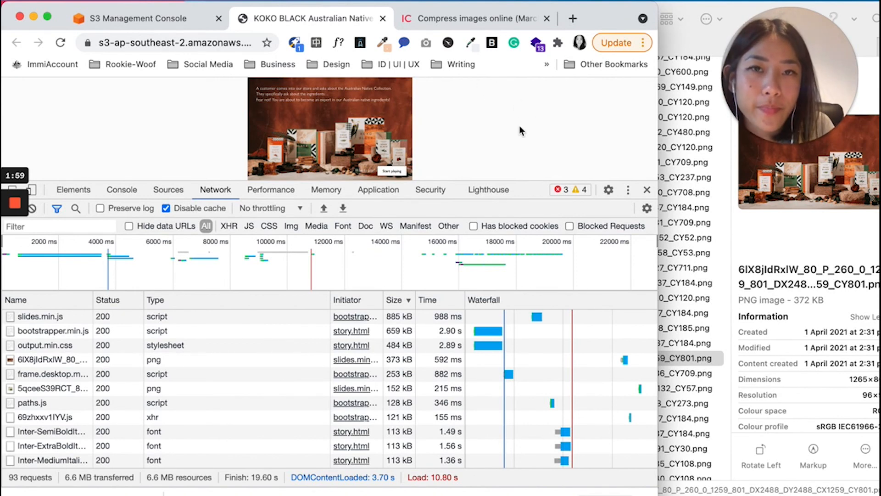